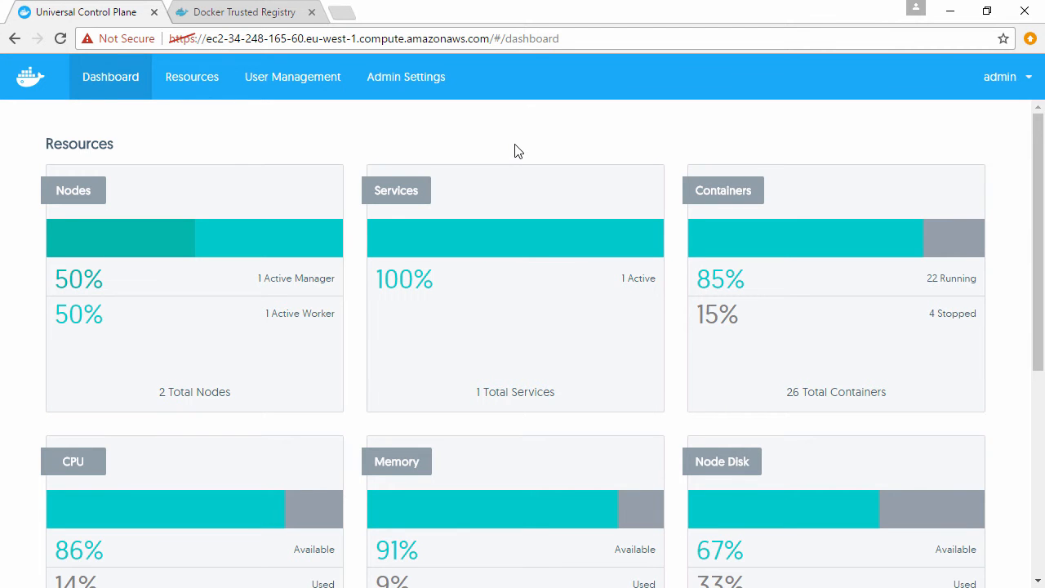
# Step: In Admin Settings, enable Content Trust so only signed images may run
pyautogui.click(405, 77)
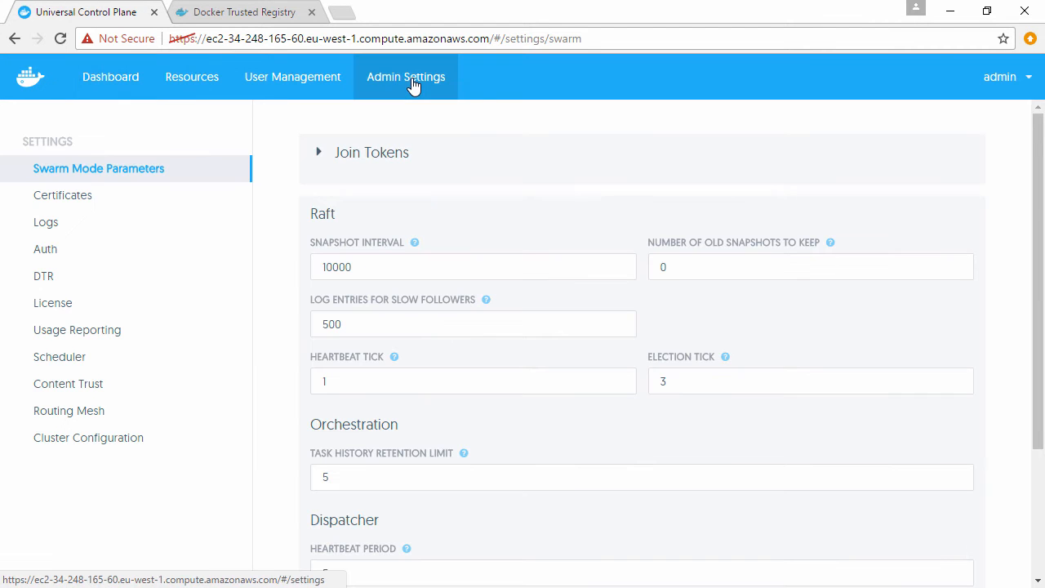
pyautogui.click(68, 384)
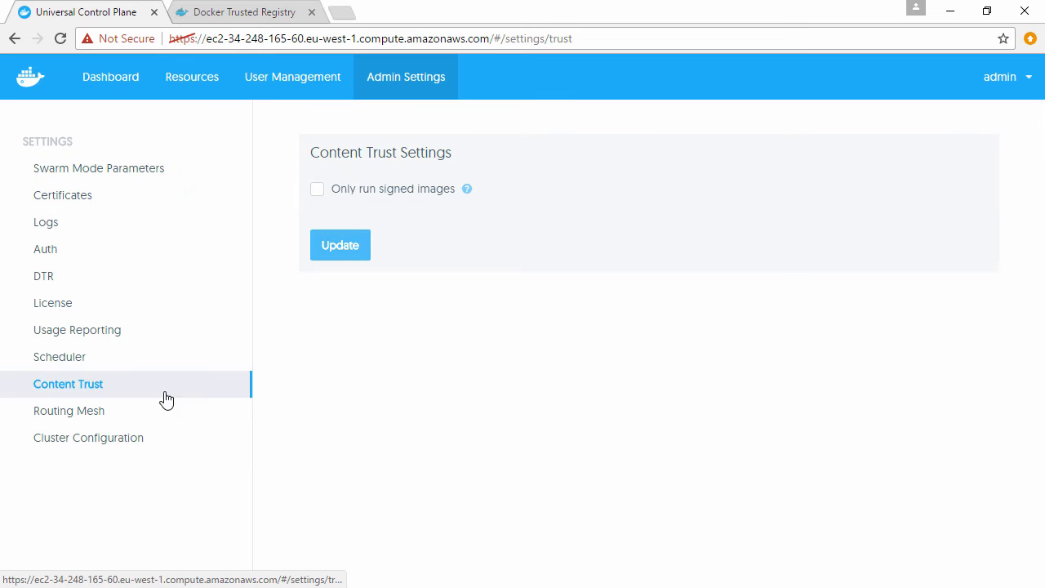
pyautogui.click(317, 190)
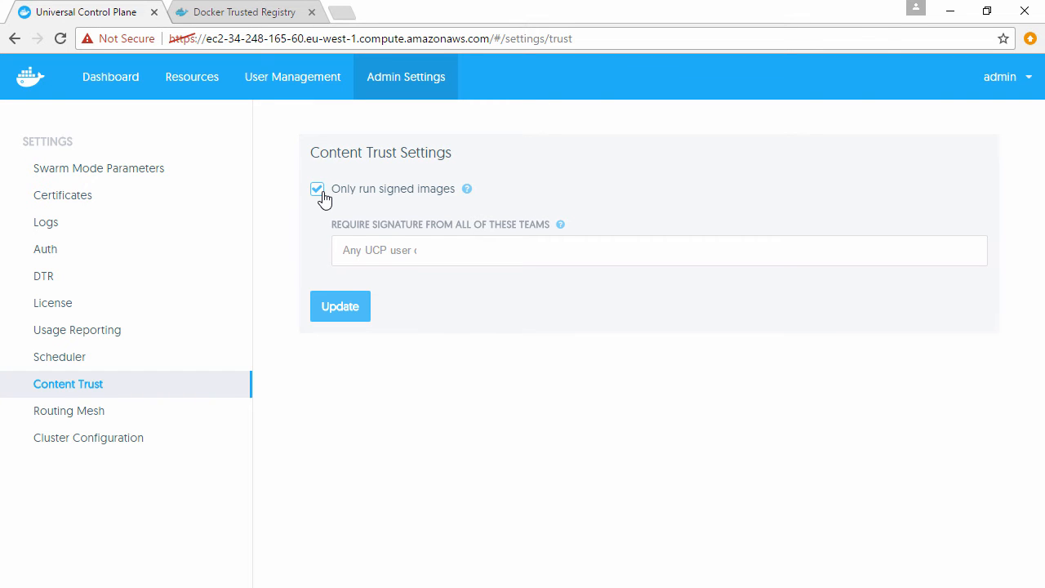
# Step: Require image signatures from the secops team
pyautogui.click(658, 250)
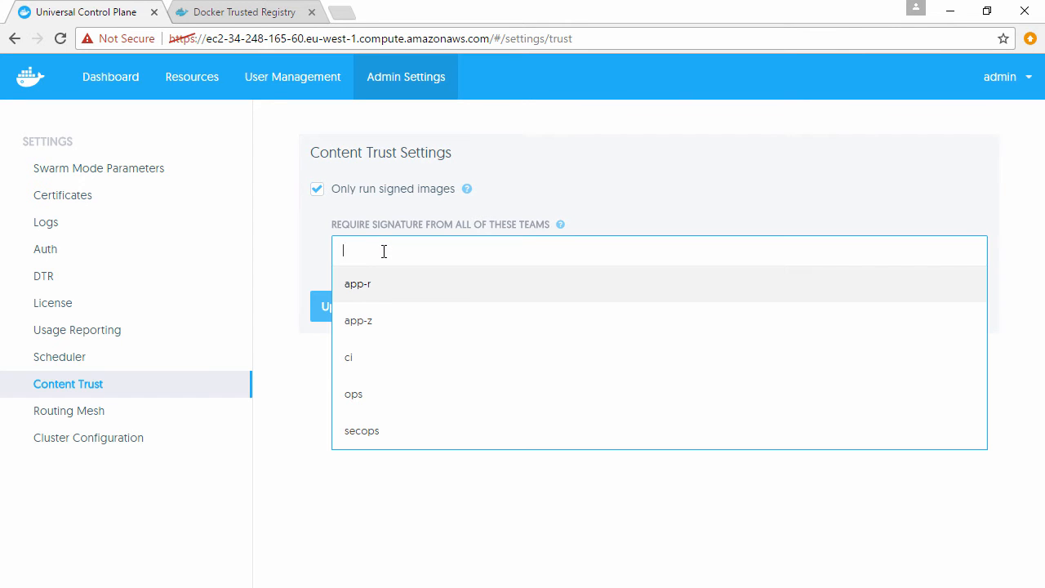
pyautogui.write('secops')
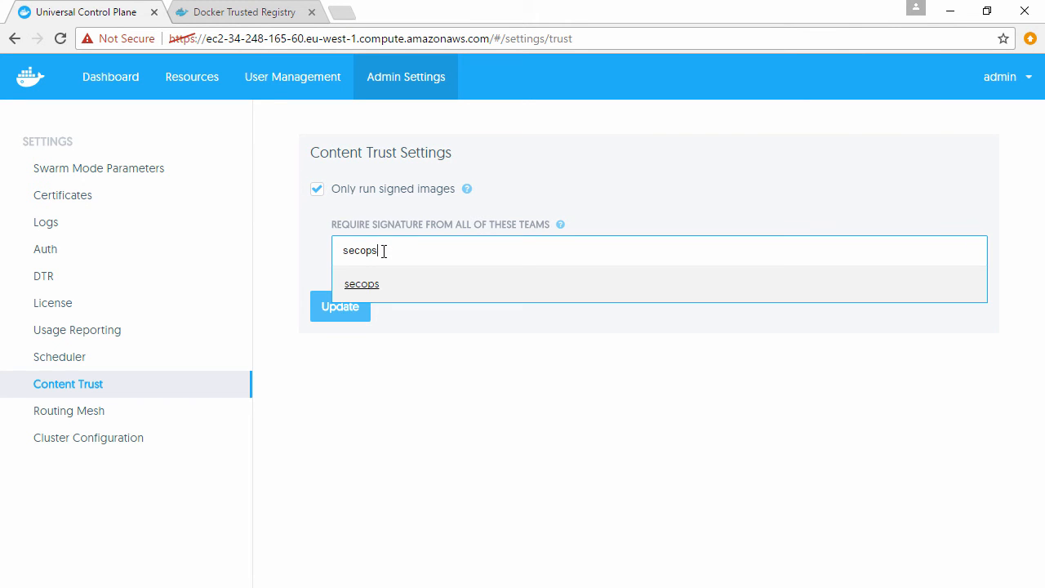
pyautogui.click(362, 285)
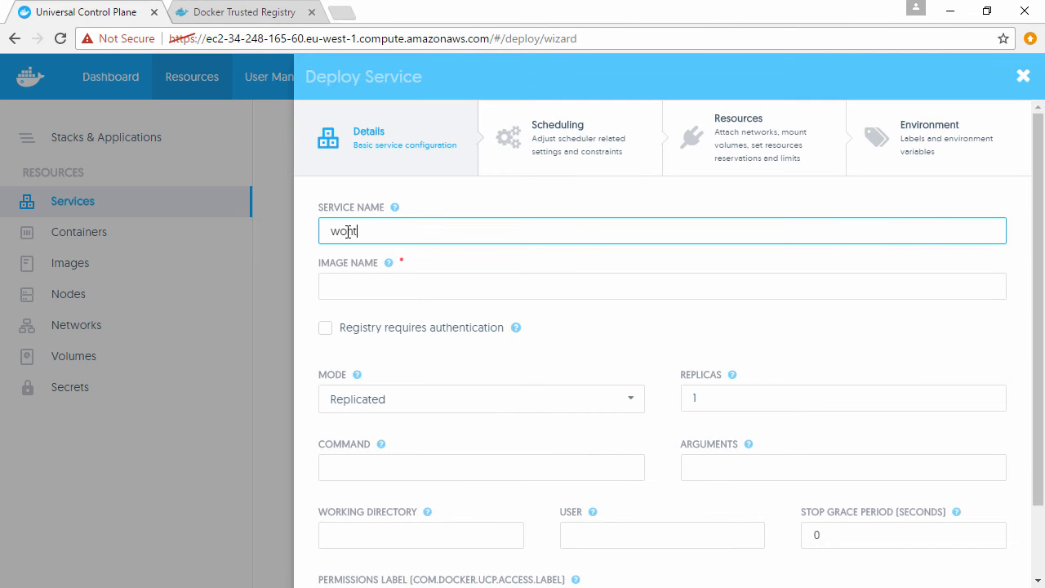
# Step: Deploy the wont-work service from the alpine:latest image
pyautogui.click(661, 286)
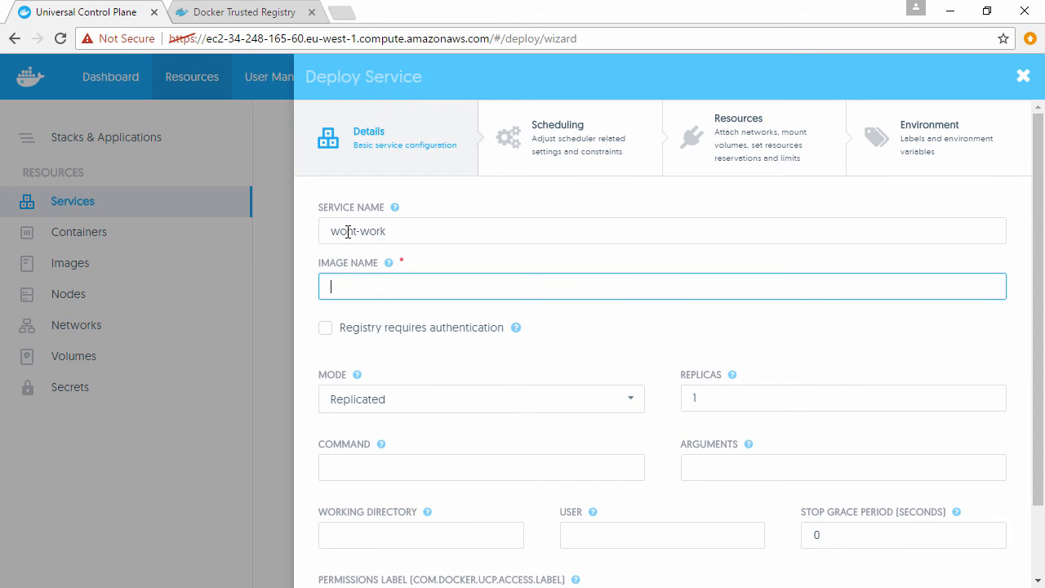
pyautogui.write('alpine:latest')
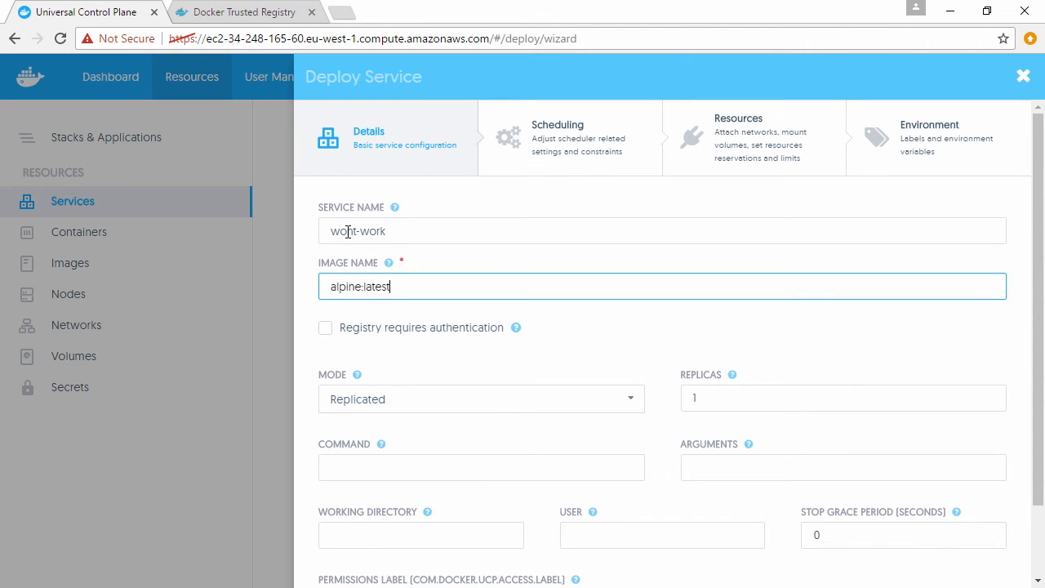
pyautogui.moveTo(849, 263)
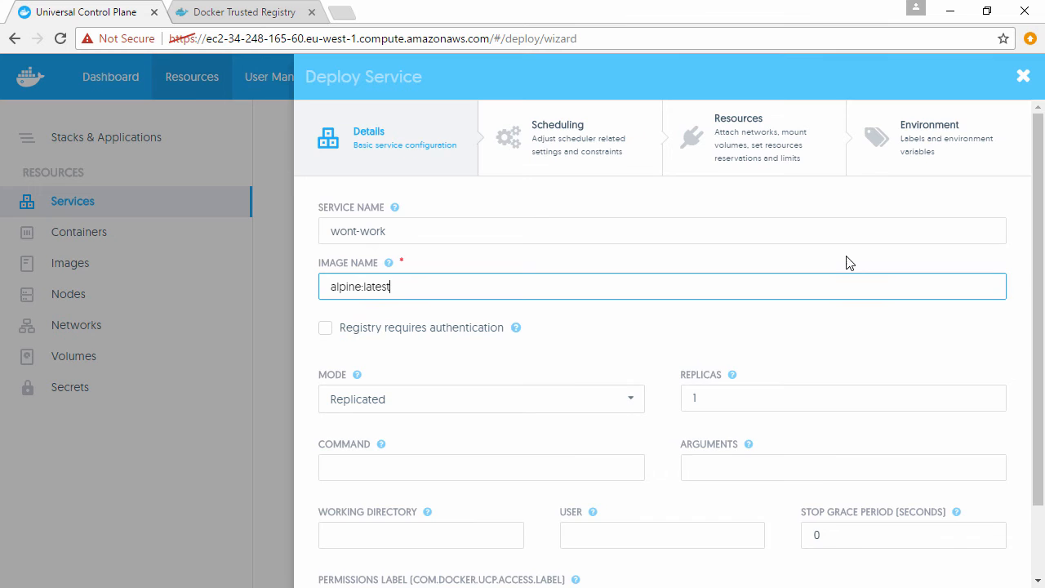
pyautogui.scroll(-3)
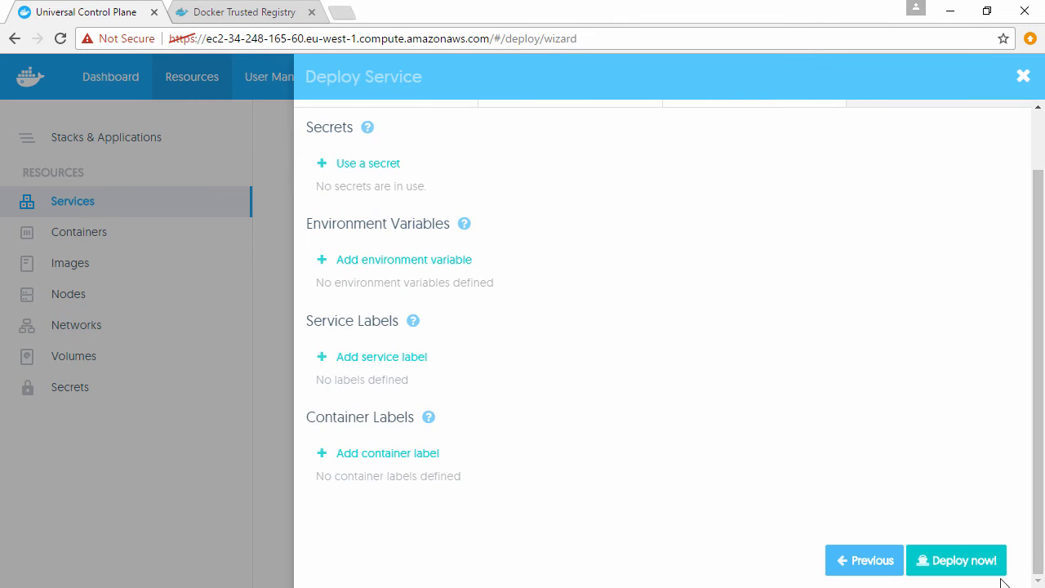
pyautogui.click(956, 559)
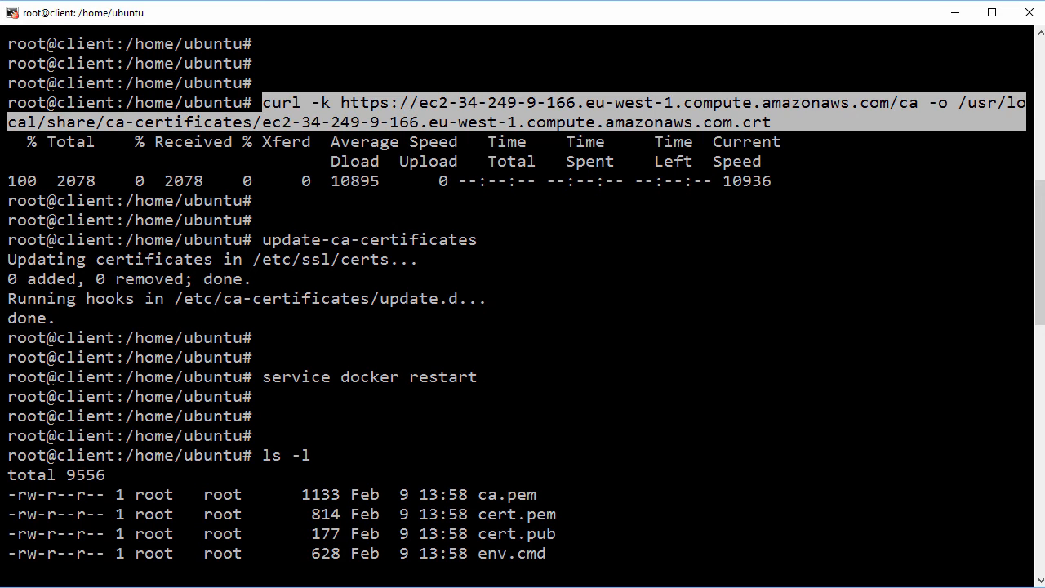
pyautogui.doubleClick(369, 238)
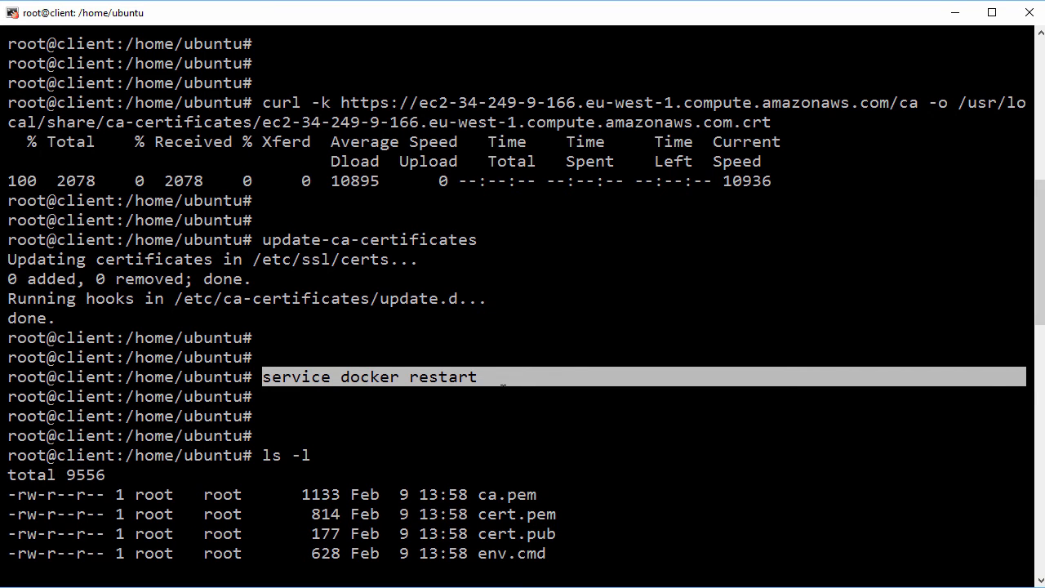
pyautogui.scroll(-3)
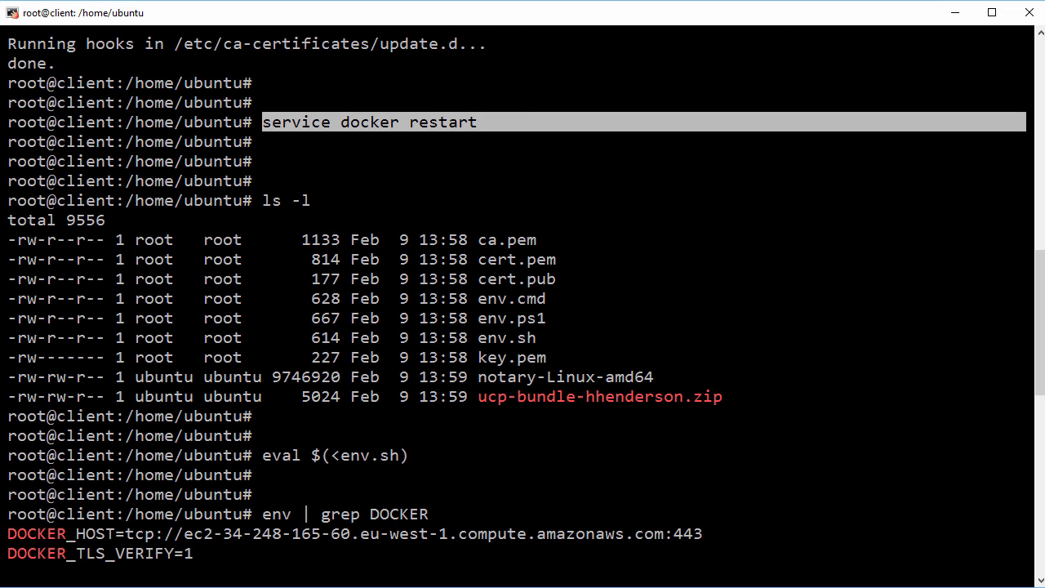
pyautogui.click(285, 243)
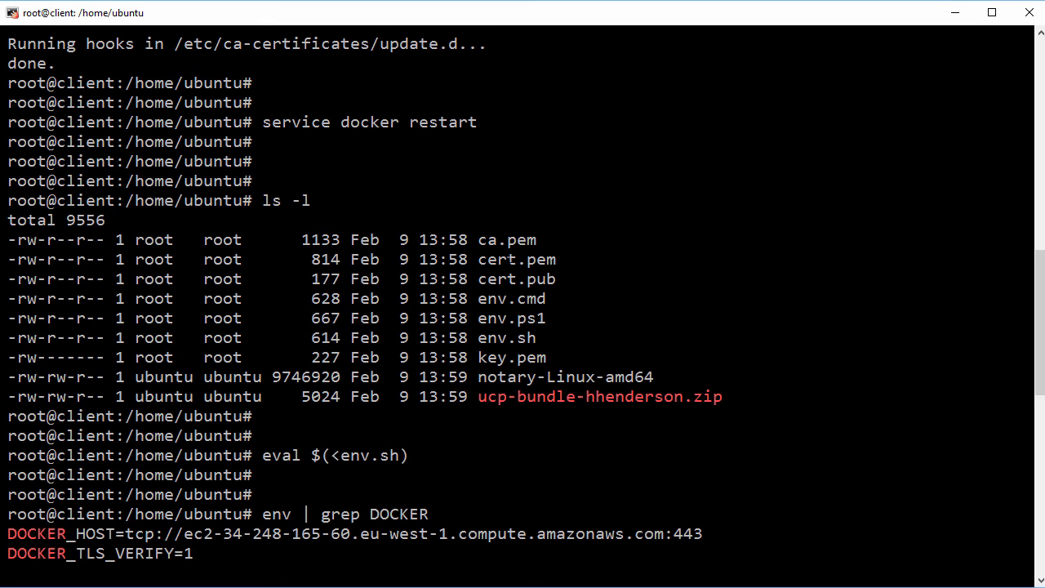
pyautogui.doubleClick(516, 258)
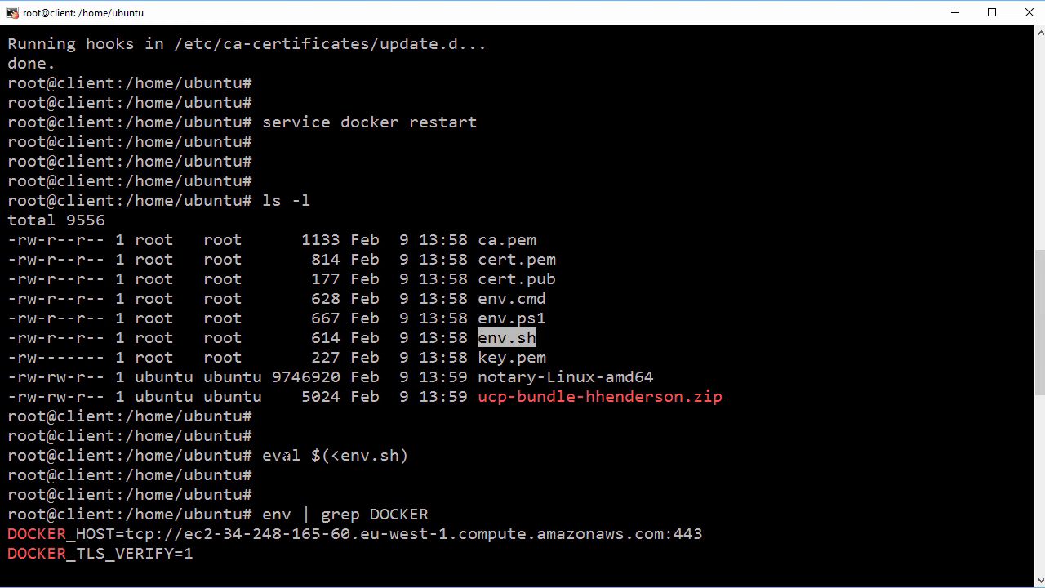
pyautogui.scroll(-3)
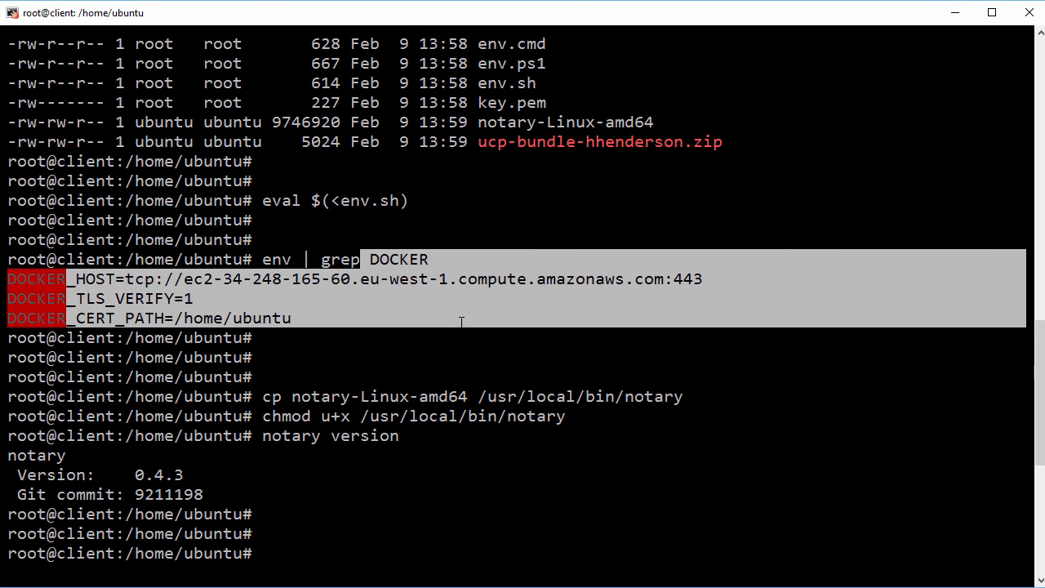
pyautogui.click(460, 322)
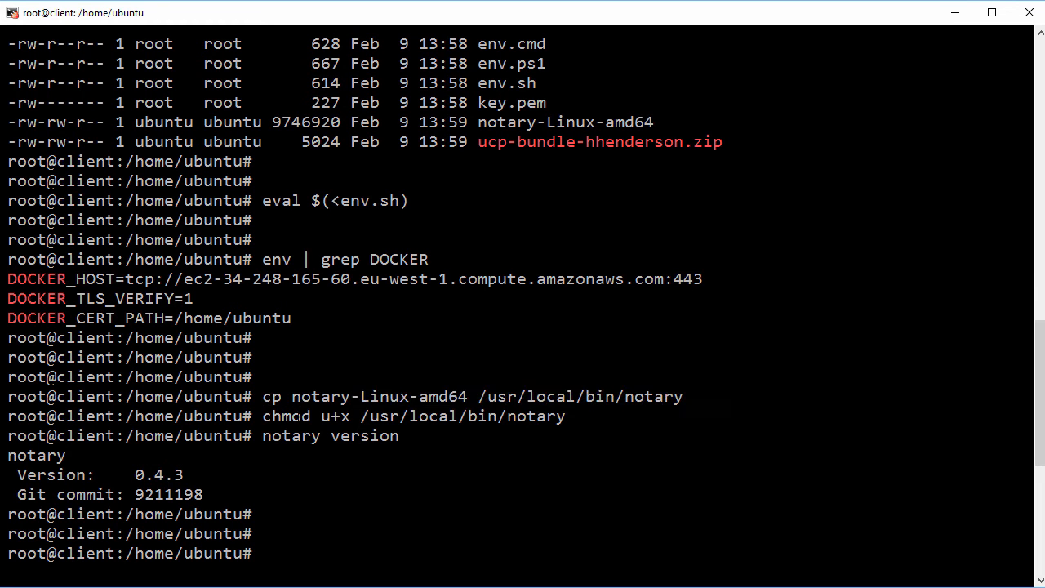
pyautogui.doubleClick(290, 435)
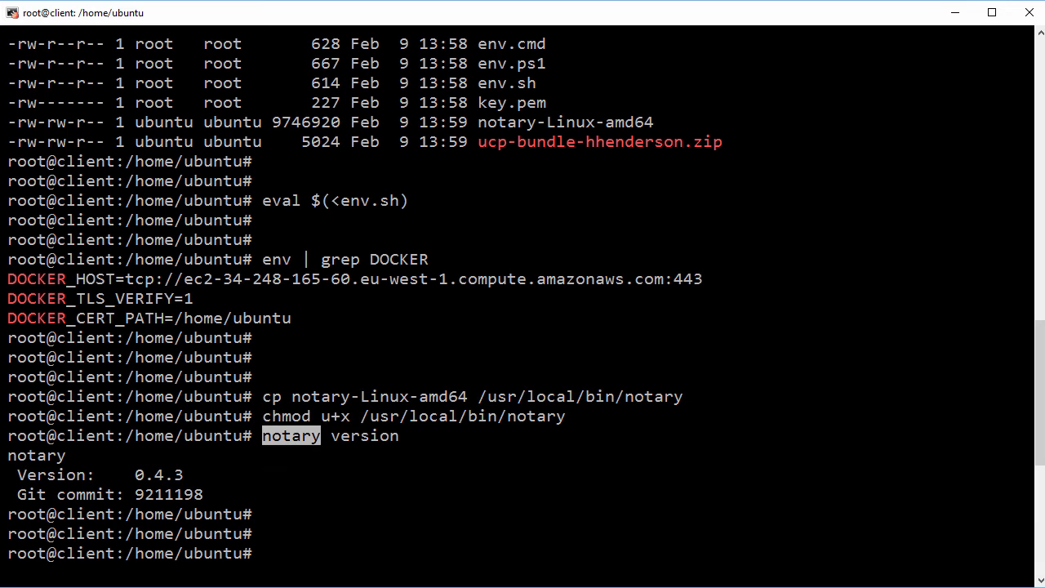
pyautogui.scroll(-3)
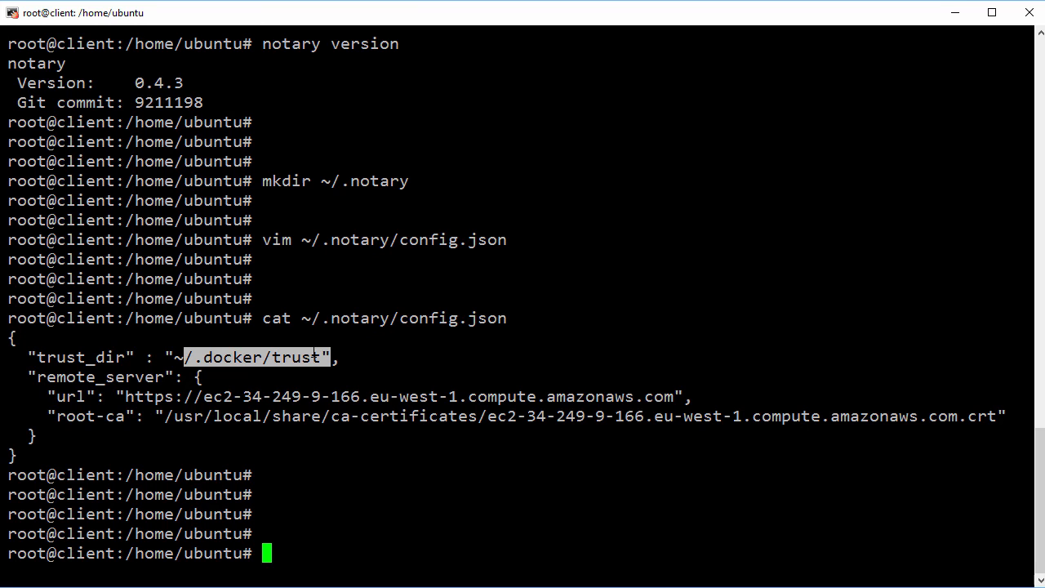
pyautogui.moveTo(160, 397)
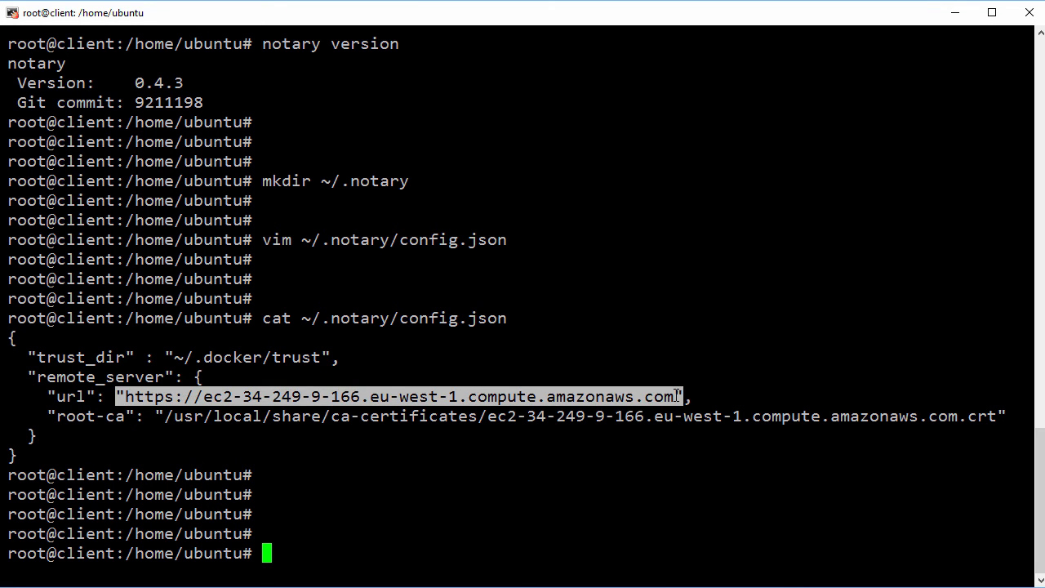
pyautogui.moveTo(410, 408)
pyautogui.write('notary init ec2-34-249-9-166.eu-west-1.compute.amazonaws.com/eng/test')
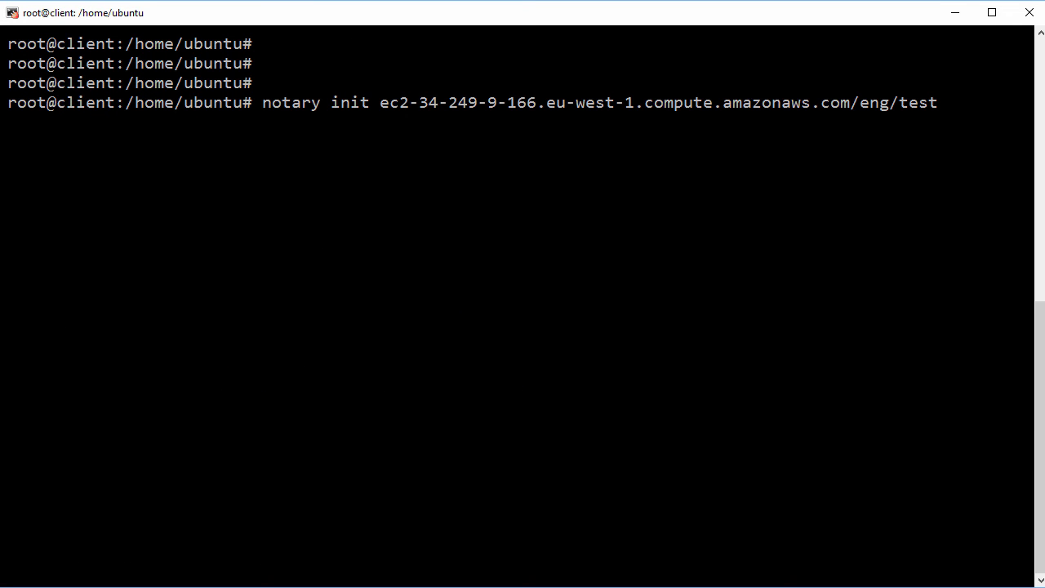
pyautogui.moveTo(379, 101); pyautogui.dragTo(858, 101)
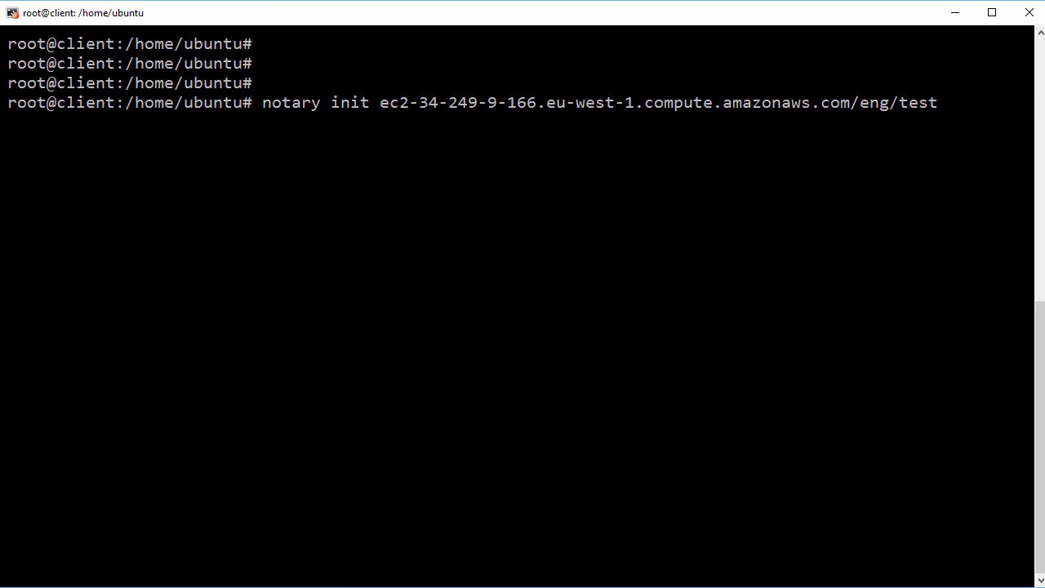
pyautogui.press('Return')
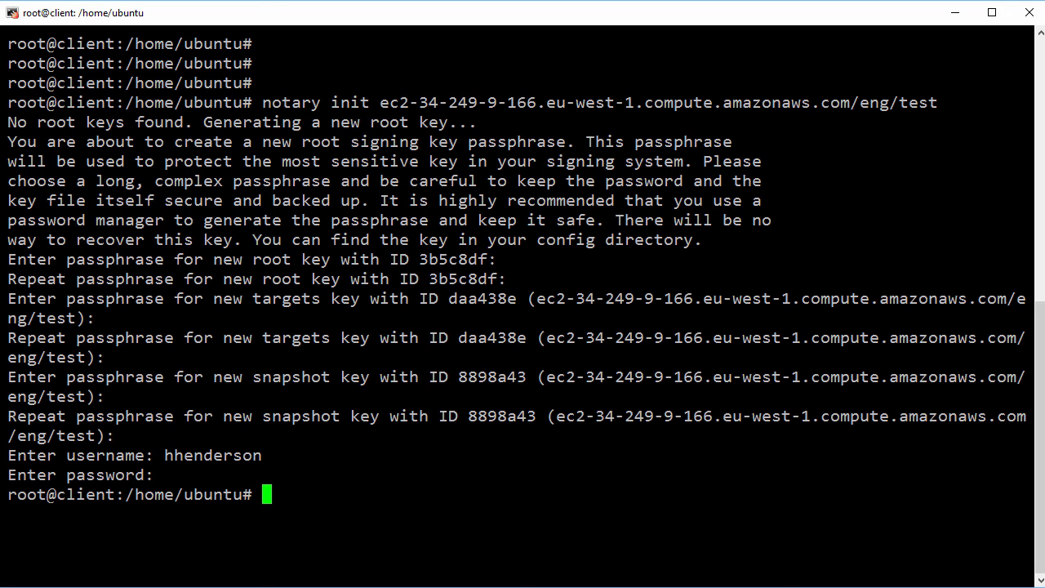
pyautogui.press('Return')
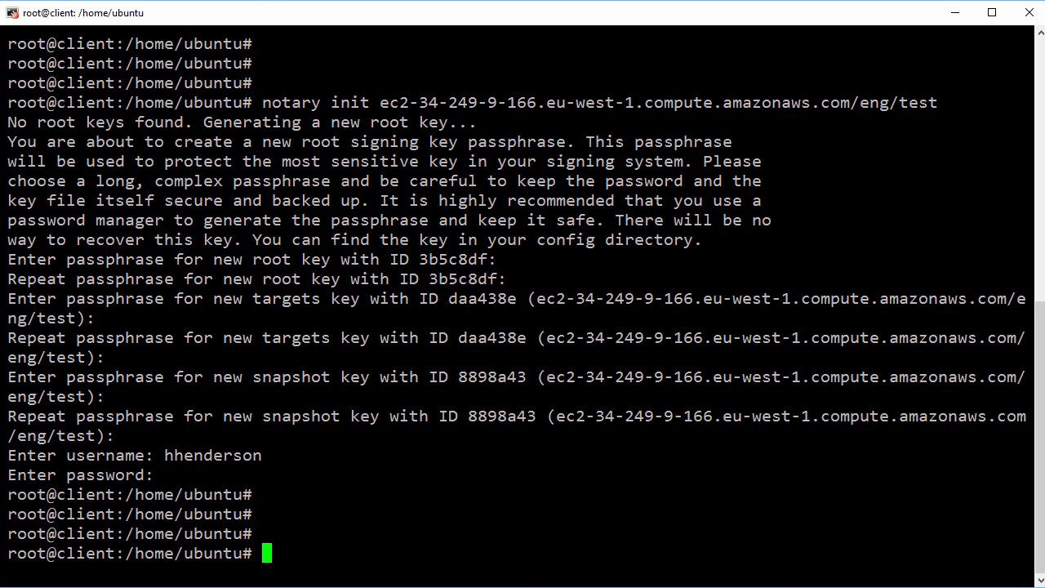
# Step: Rotate the eng/test snapshot key to server management with notary key rotate ... snapshot -r
pyautogui.write('notary key rotate ec2-34-249-9-166.eu-west-1.compute.amazonaws.com/eng/test snapshot -r')
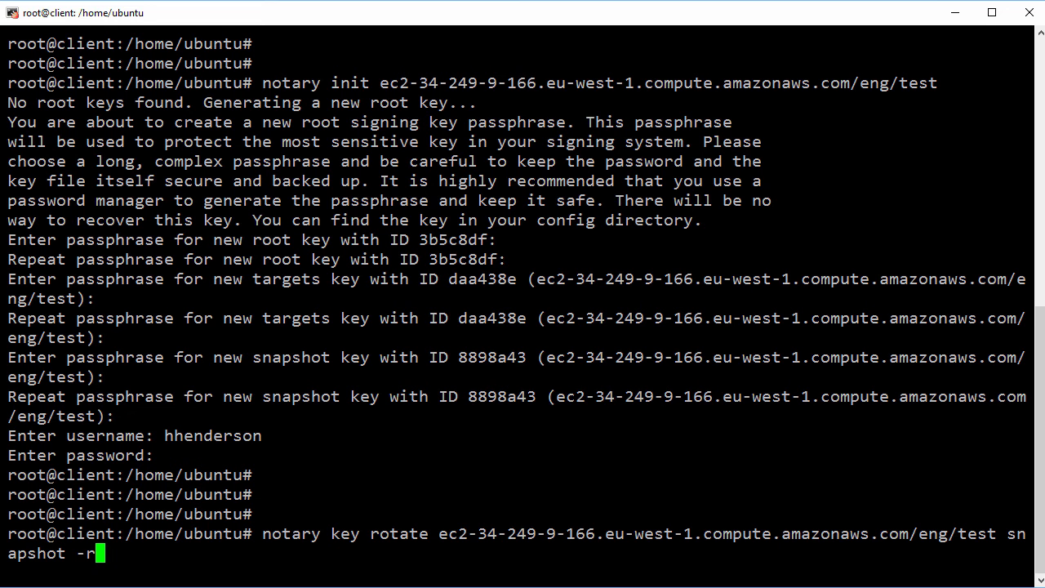
pyautogui.press('Return')
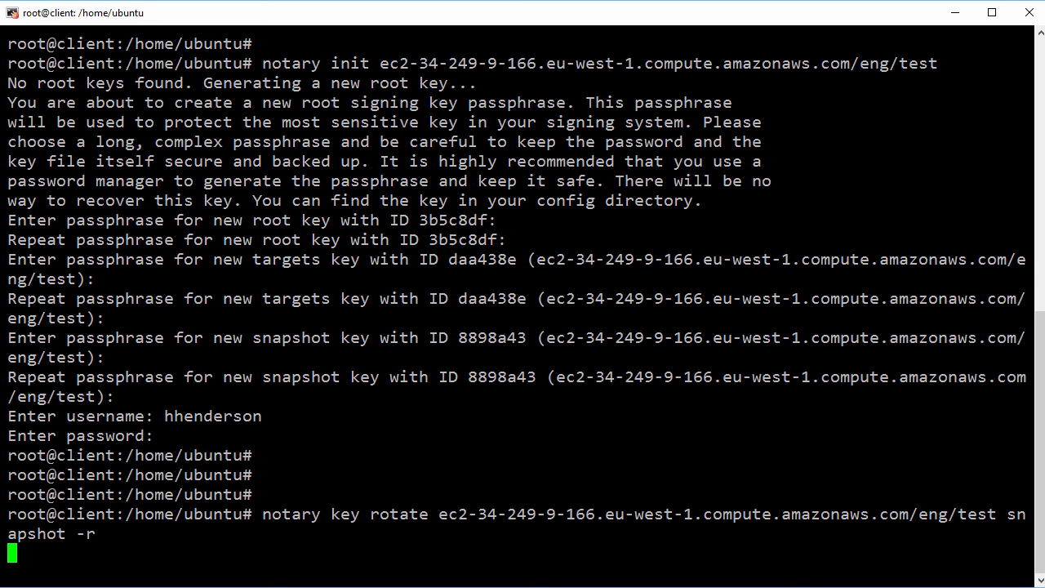
pyautogui.press('Return')
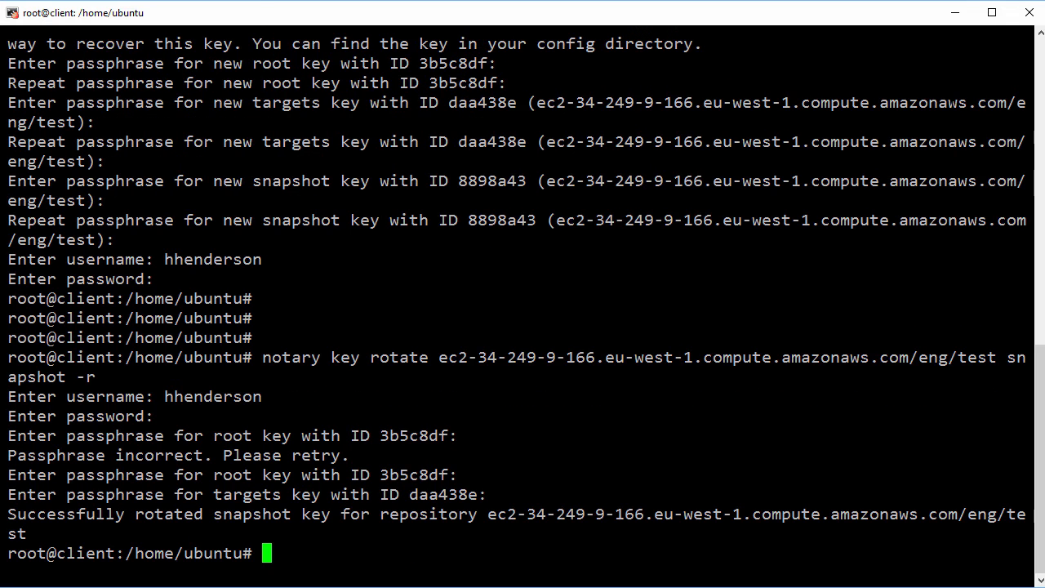
pyautogui.scroll(-3)
pyautogui.write('notary publish ec2-34-249-9-166.eu-west-1.compute.amazonaws.com/eng/test')
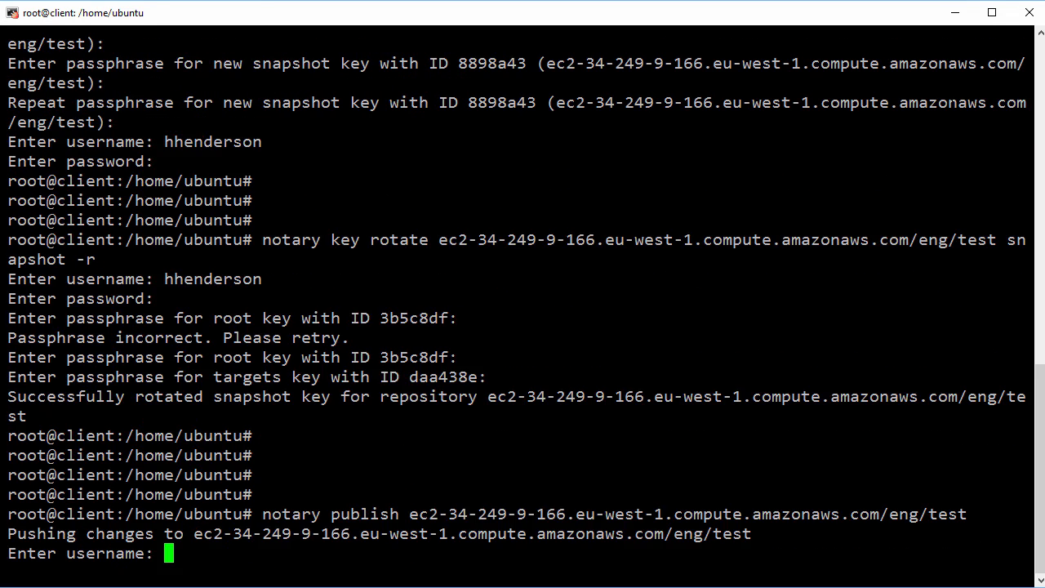
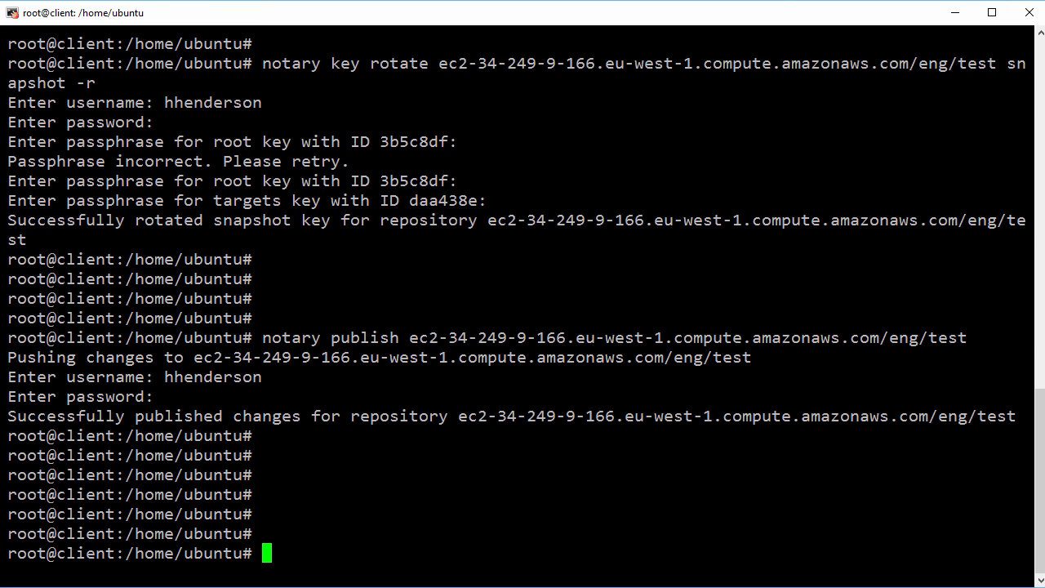
pyautogui.write('notary delegation add ec2-34-249-9-166.eu-west-1.compute.amazonaws.com/eng/test targets/releases --all-paths cert.pem')
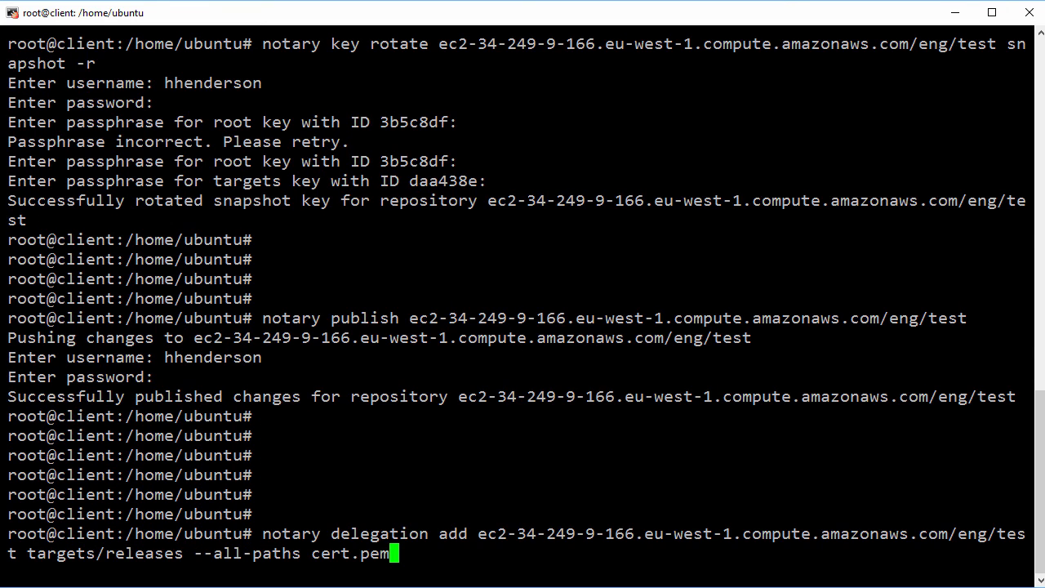
# Step: Stage targets/releases and targets/eng delegations on eng/test with --all-paths cert.pem
pyautogui.doubleClick(379, 532)
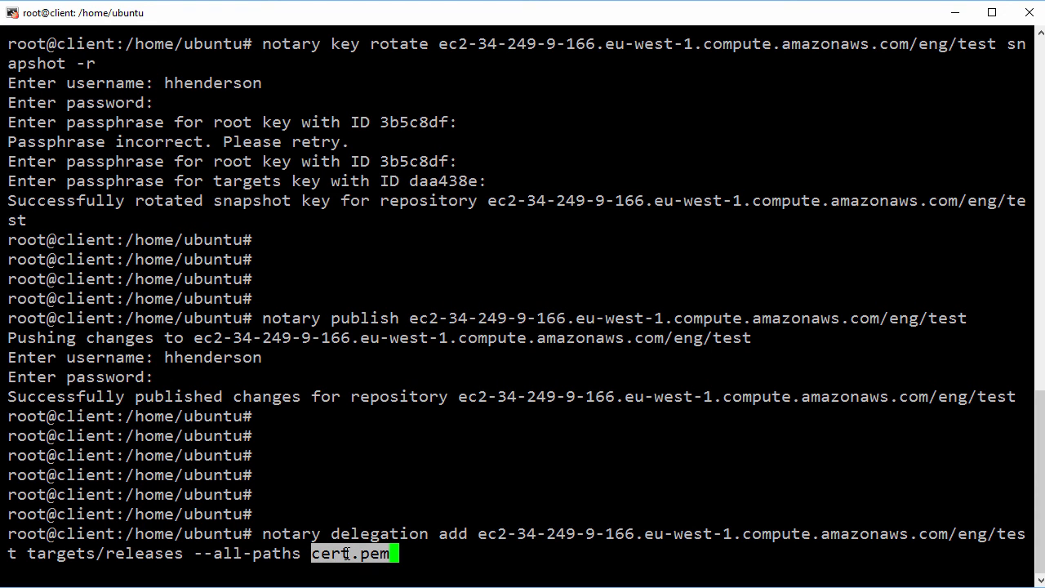
pyautogui.press('Return')
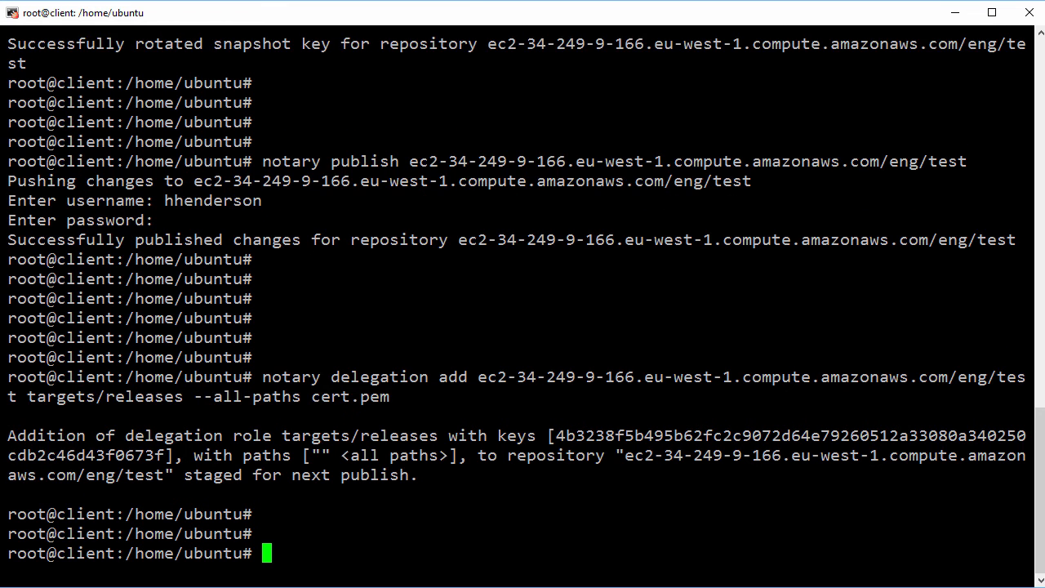
pyautogui.write('notary delegation add ec2-34-249-9-166.eu-west-1.compute.amazonaws.com/eng/test targets/eng --all-paths cert.pem')
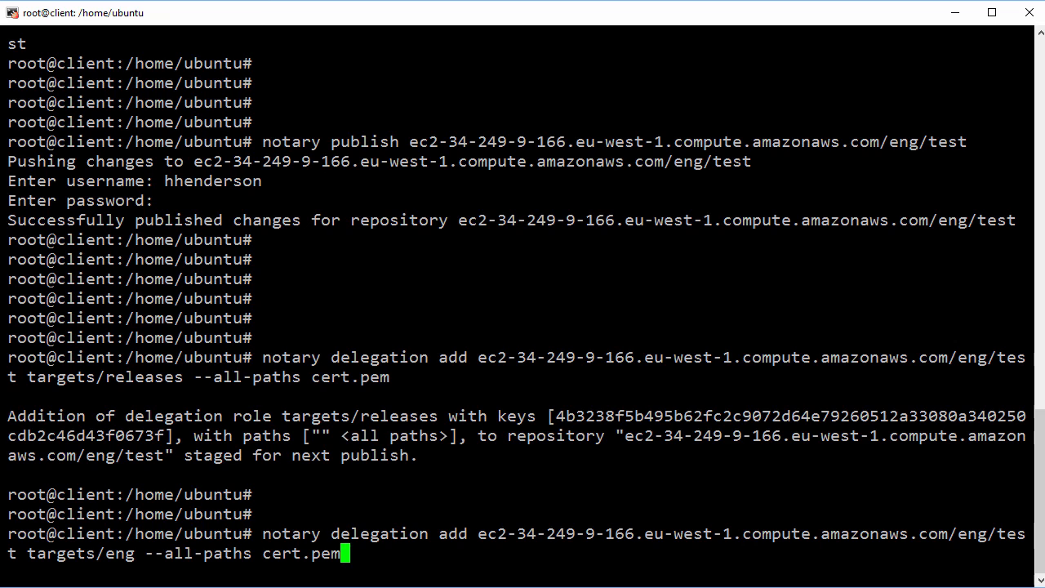
pyautogui.press('Return')
pyautogui.write('notary publish ec2-34-249-9-166.eu-west-1.compute.amazonaws.com/eng/test')
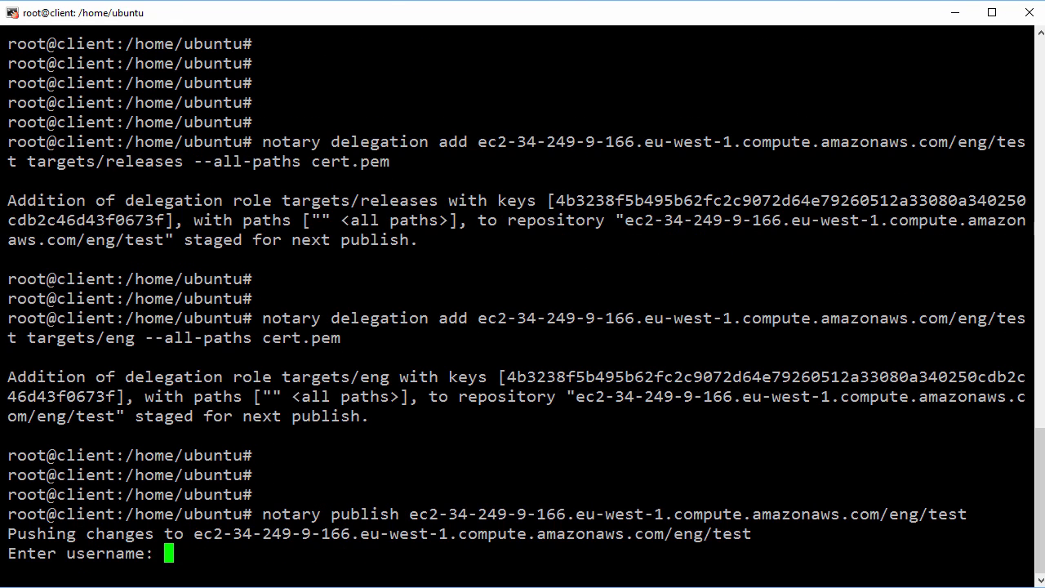
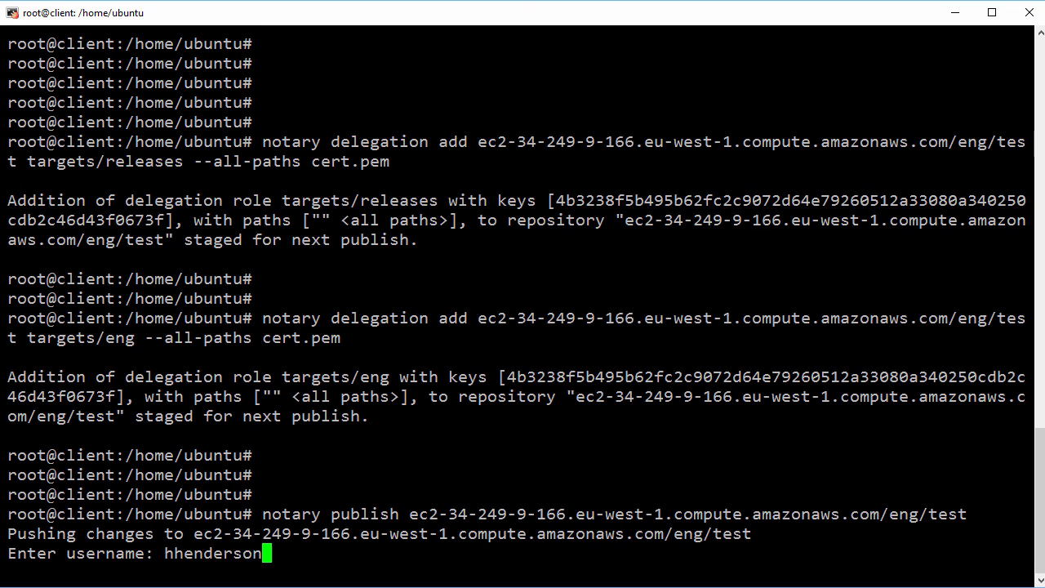
pyautogui.press('Return')
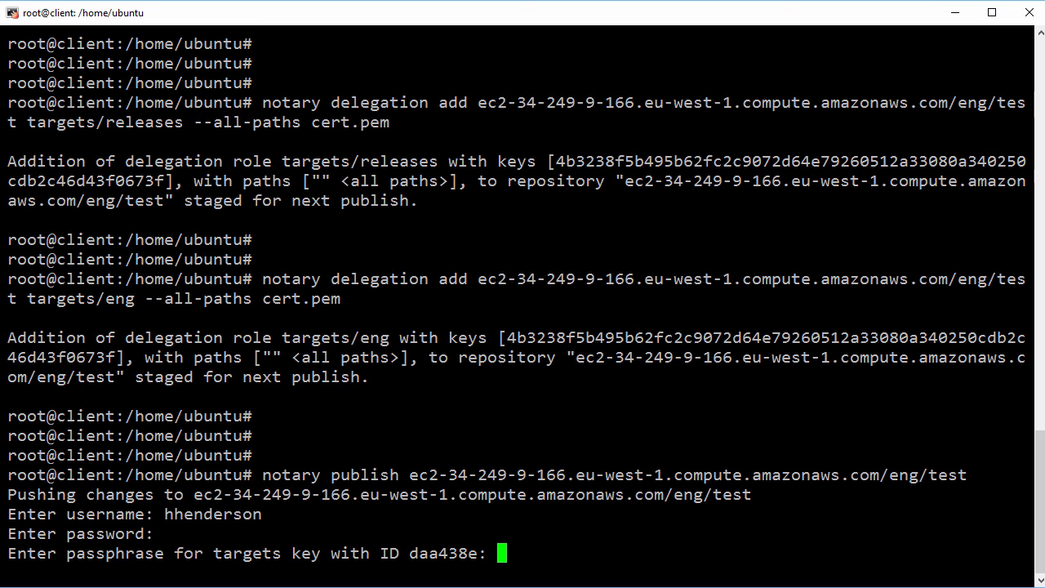
pyautogui.press('Return')
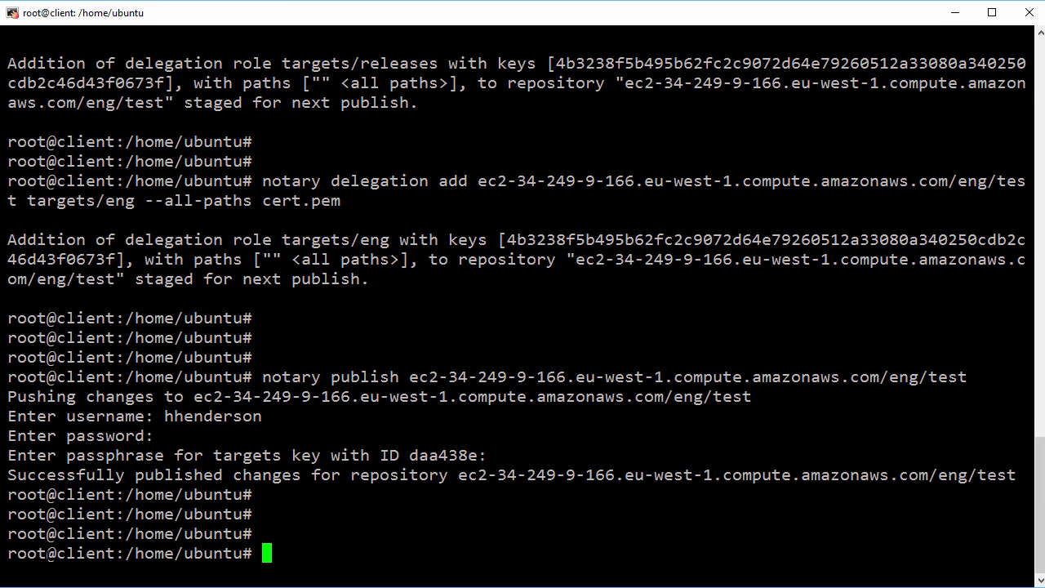
pyautogui.write('notary key import key.pem')
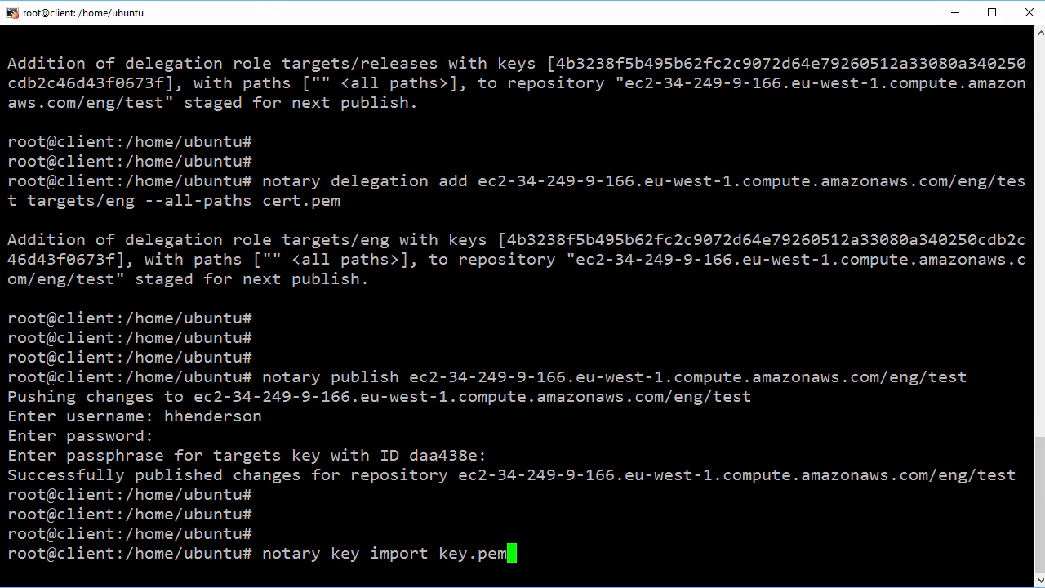
# Step: Import the delegation key from key.pem and list it beside the root and targets keys
pyautogui.press('Return')
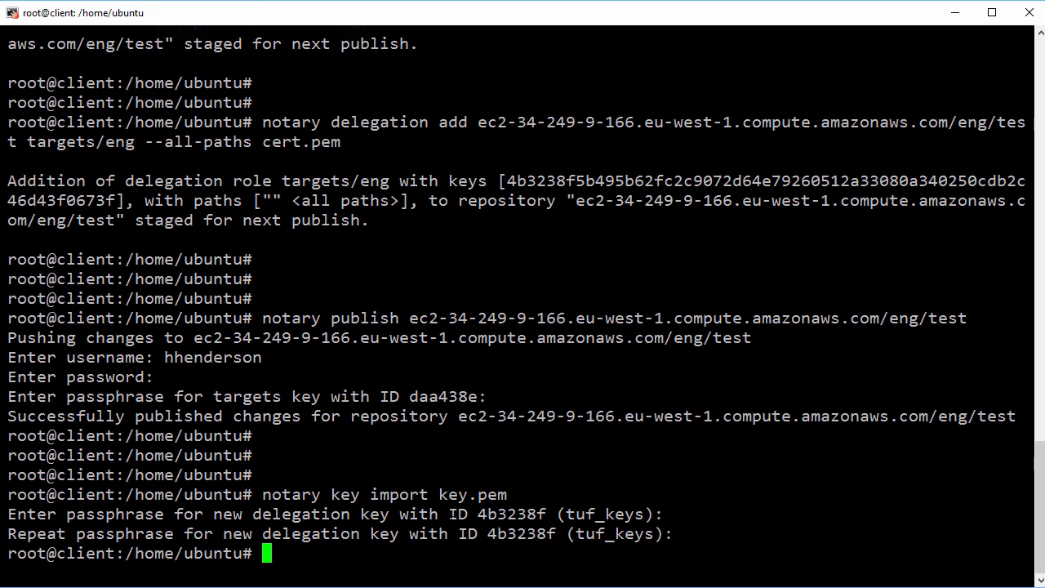
pyautogui.write('notary ke')
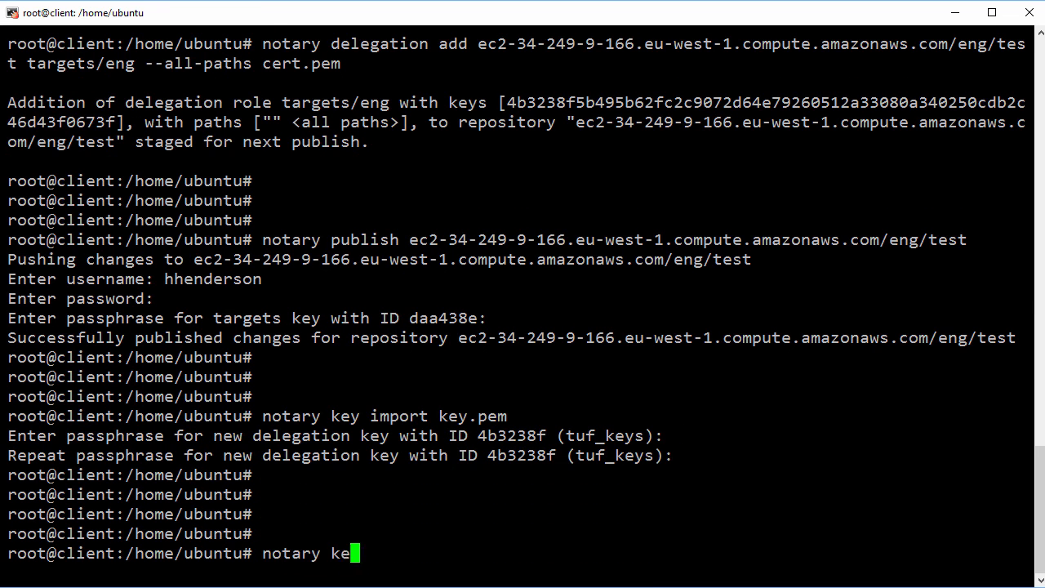
pyautogui.press('Return')
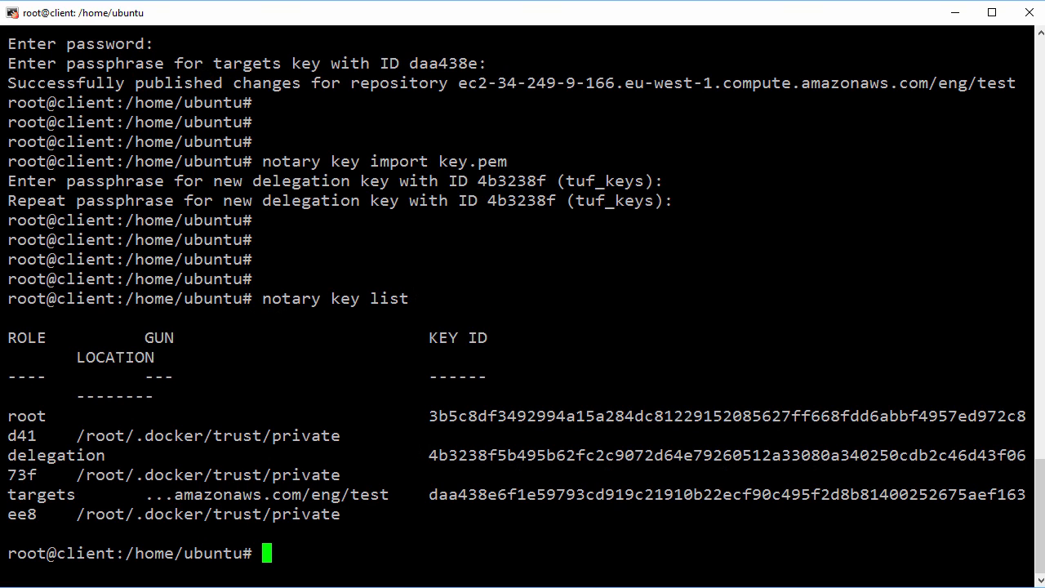
# Step: Enable content trust with export DOCKER_CONTENT_TRUST=1
pyautogui.write('ex')
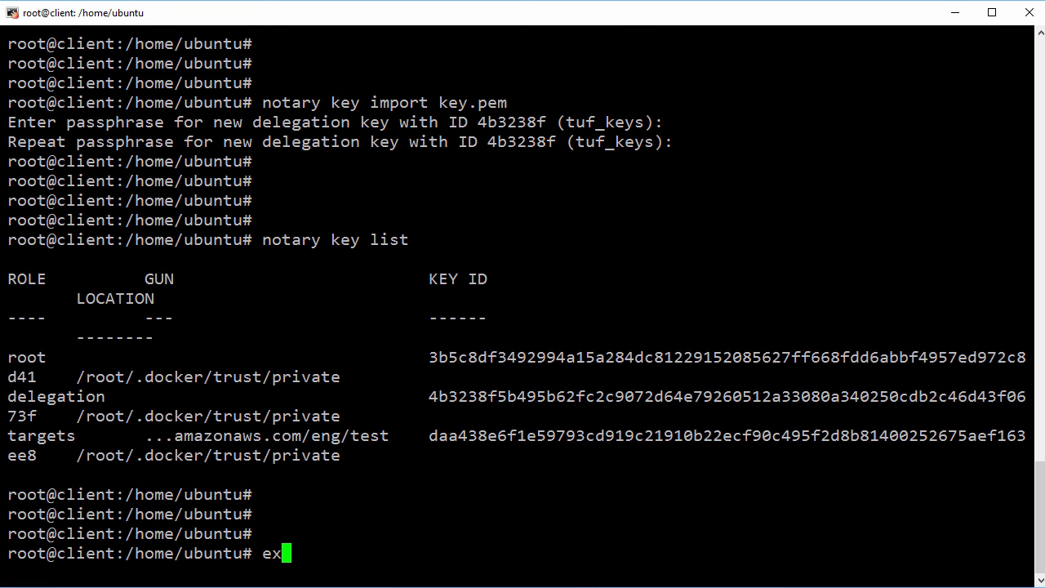
pyautogui.write('port DOCKER_CONTENT')
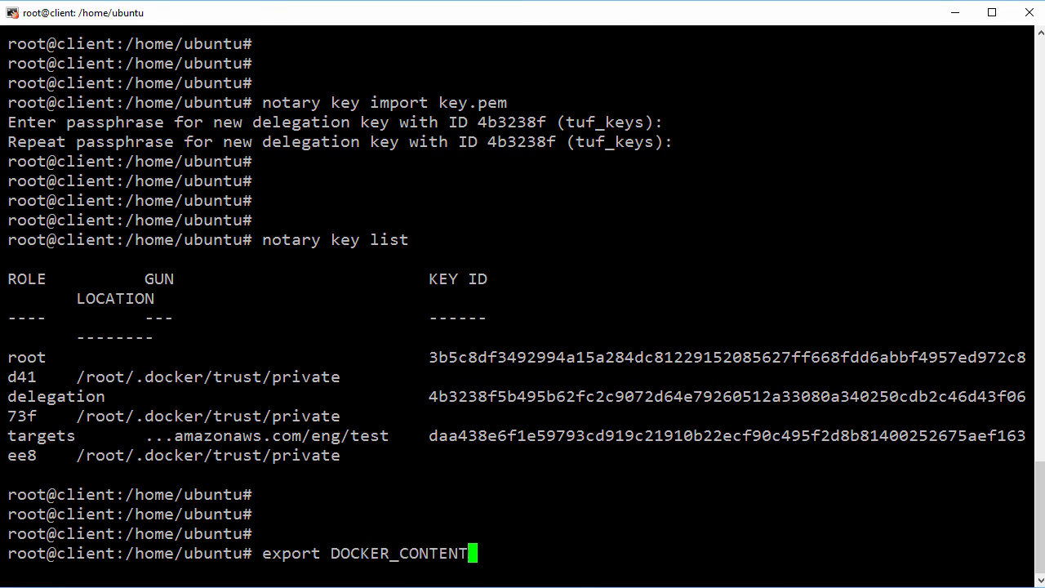
pyautogui.press('Return')
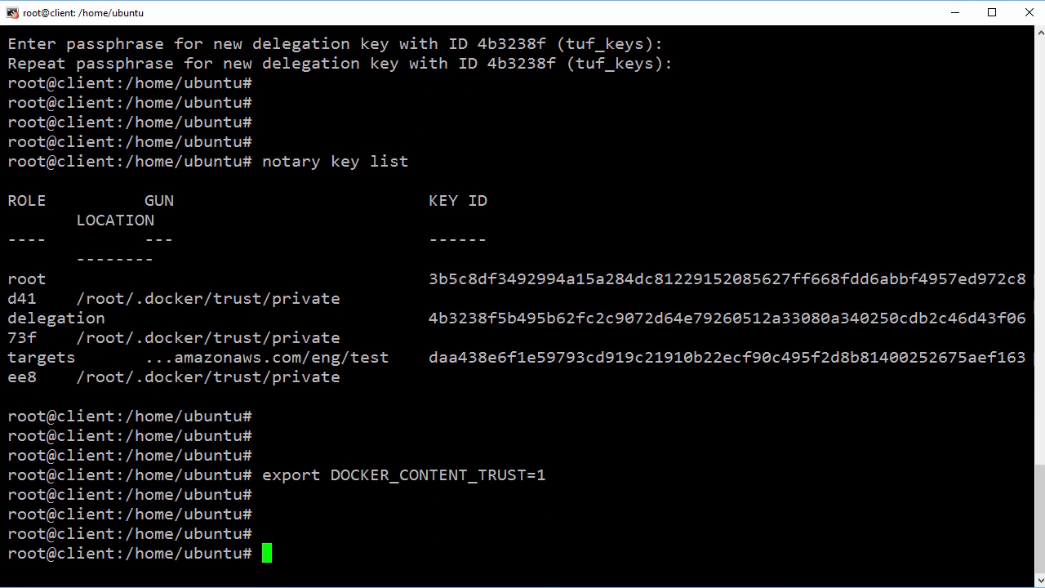
pyautogui.write('docker image')
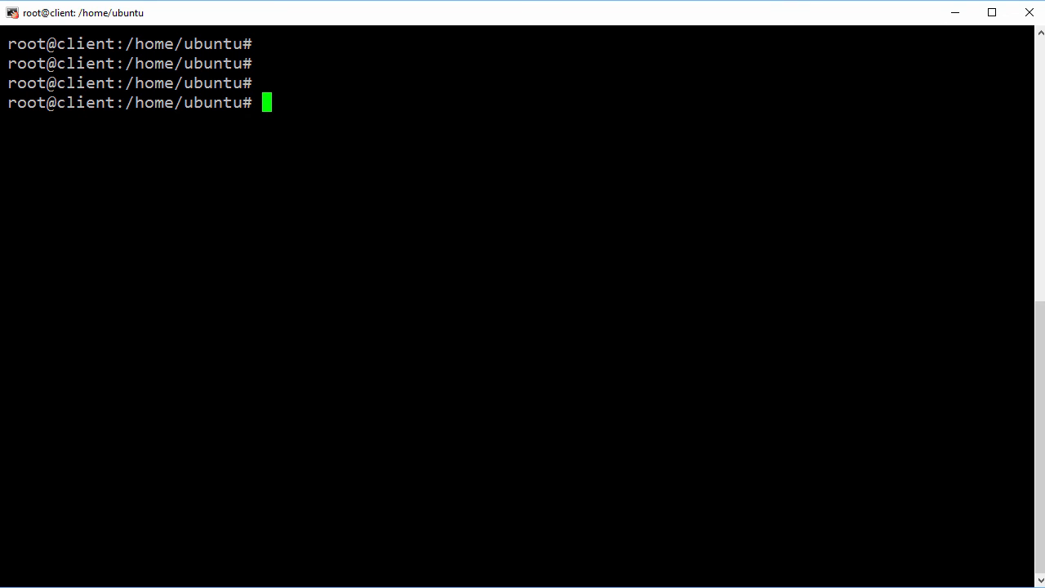
pyautogui.write('docker login')
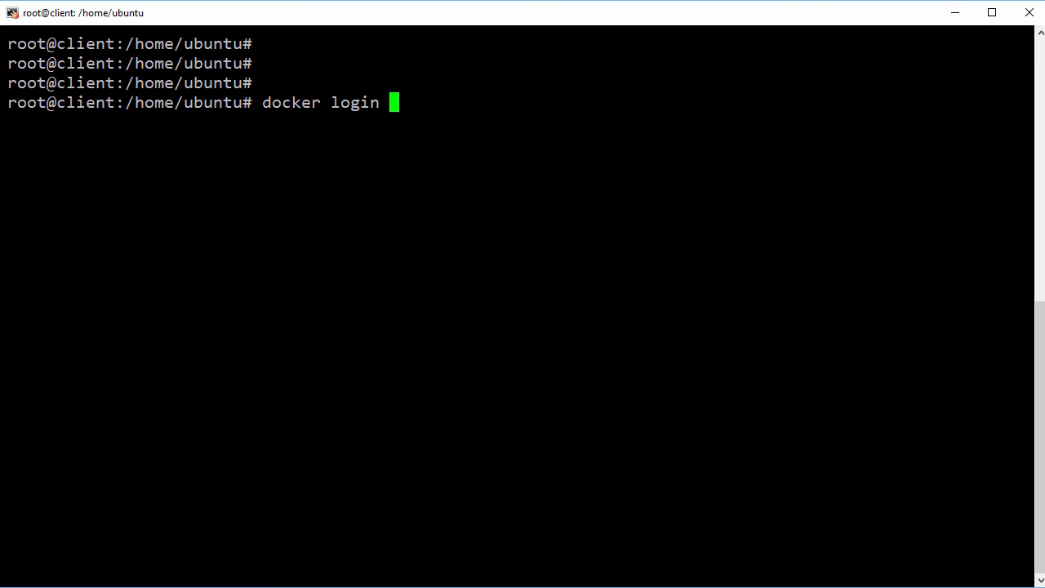
pyautogui.write('ec2-34-249-9-166.eu-west-1.compute.amazonaws.com')
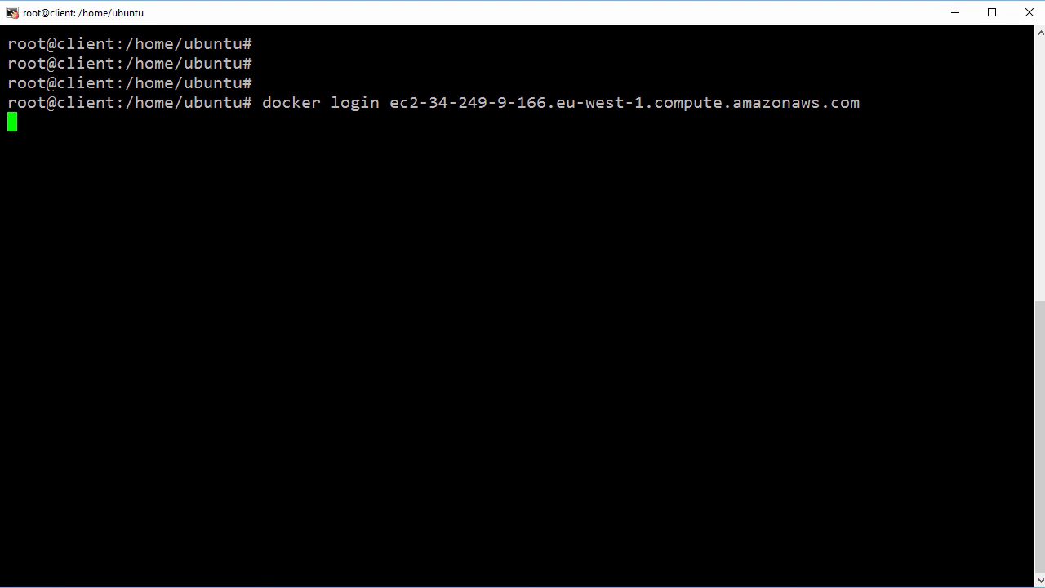
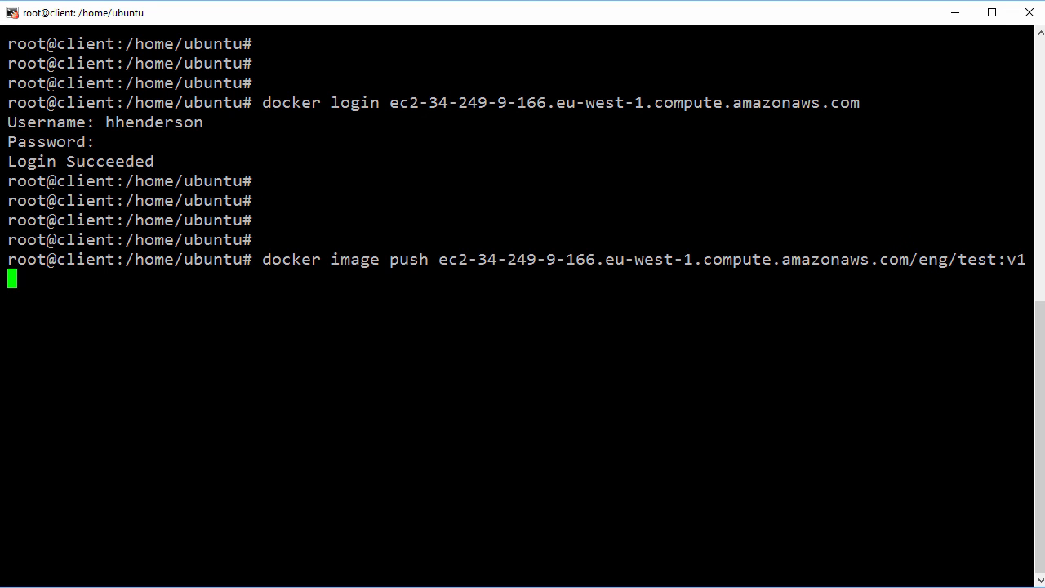
pyautogui.press('Return')
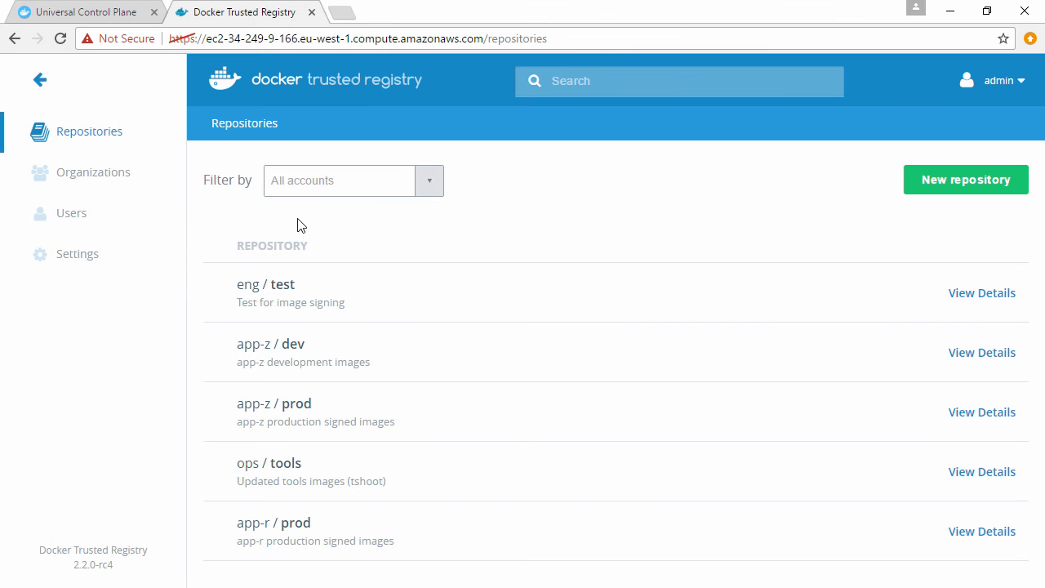
pyautogui.moveTo(949, 287)
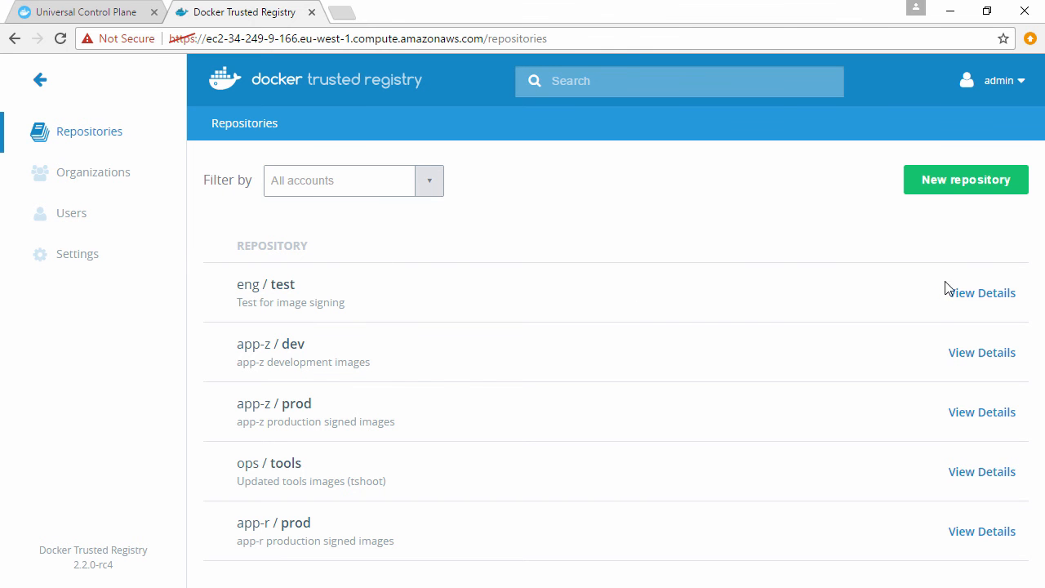
# Step: View the eng/test repository's images in DTR, confirming tag v1 shows SIGNED
pyautogui.click(981, 292)
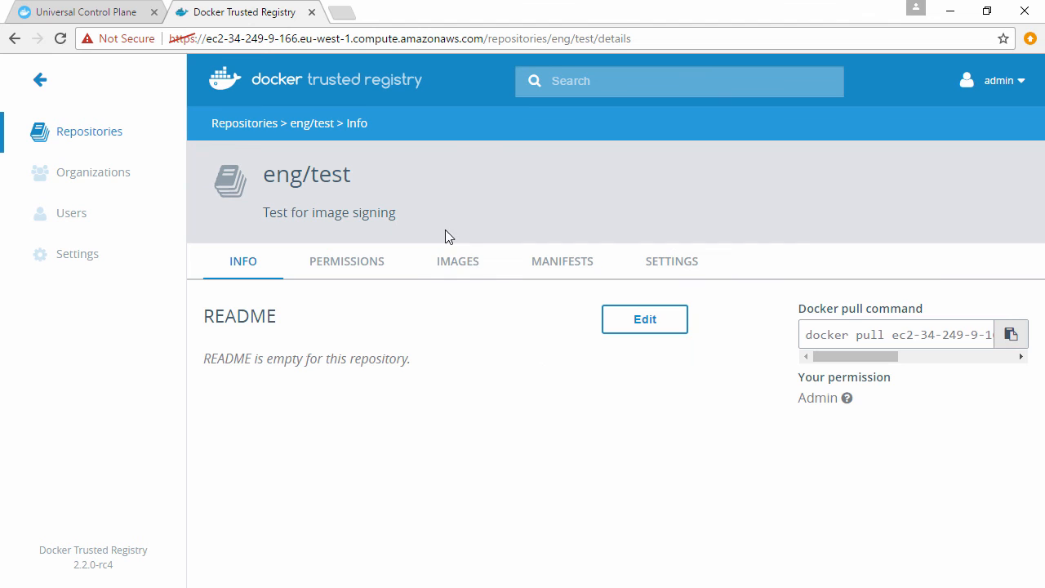
pyautogui.click(457, 261)
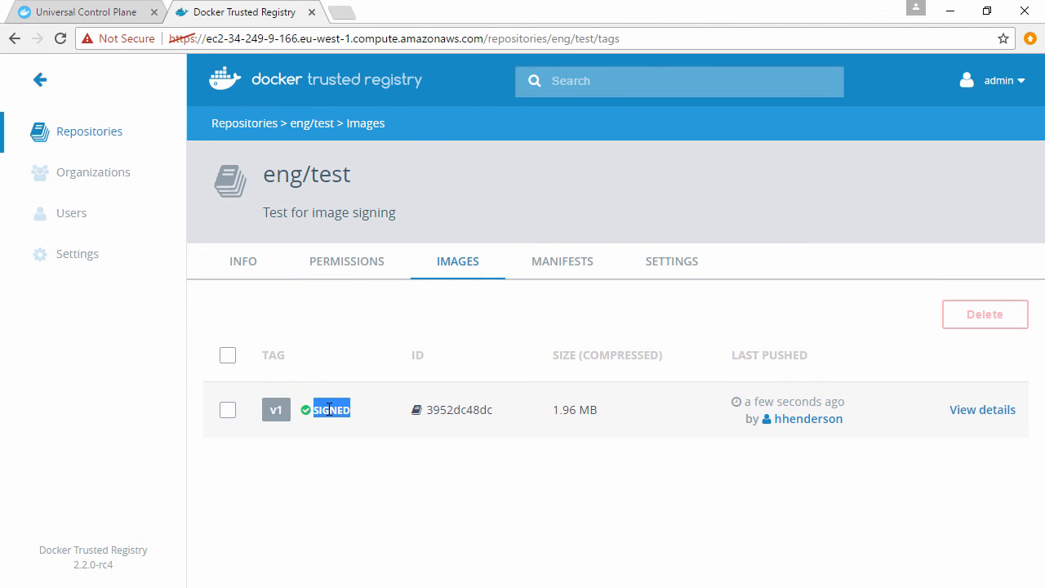
pyautogui.moveTo(373, 415)
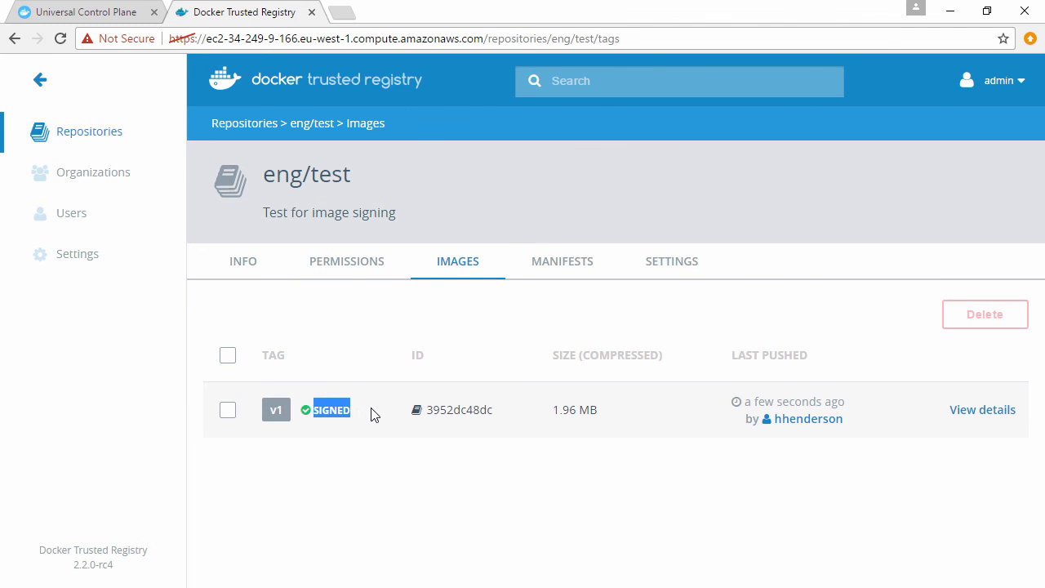
pyautogui.click(82, 12)
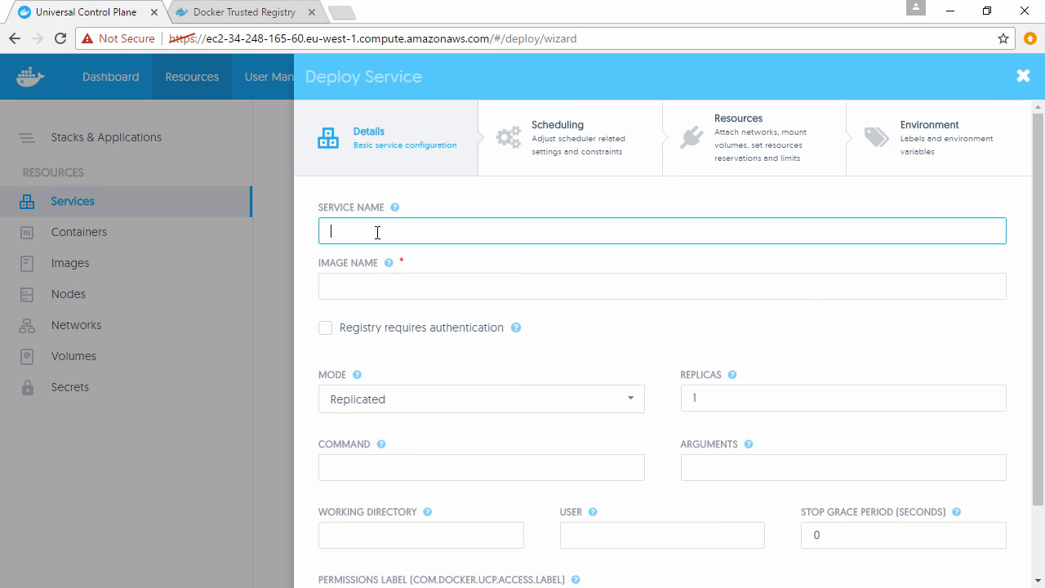
# Step: Name the service will-work and set its image to the DTR path eng/test:v1
pyautogui.write('will-work')
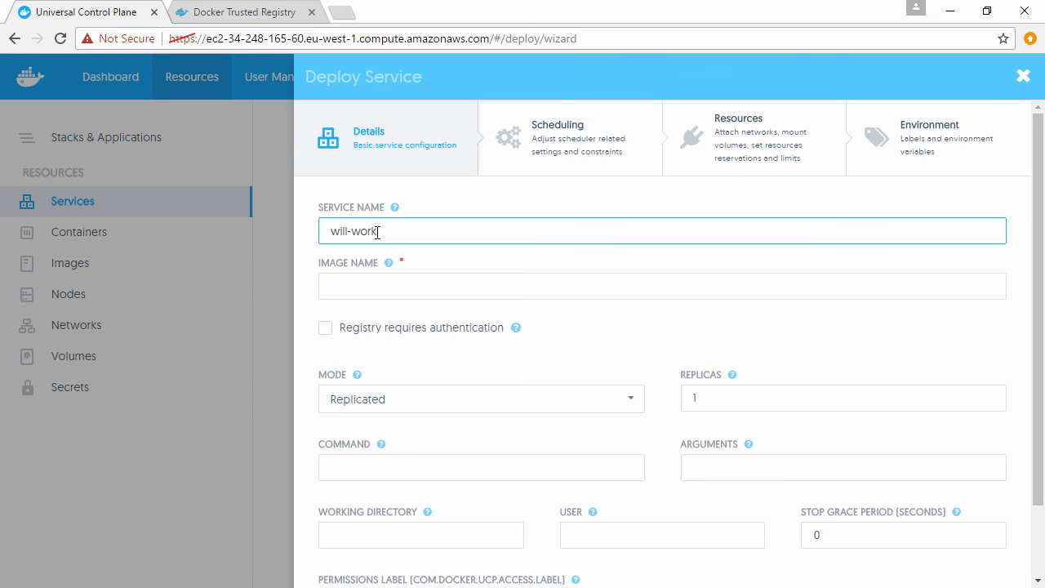
pyautogui.click(661, 286)
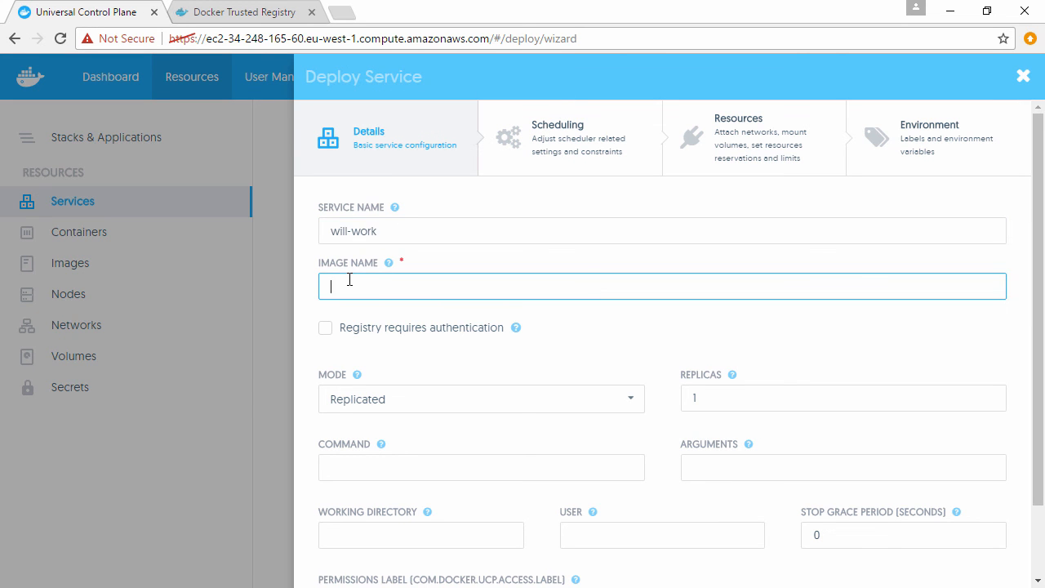
pyautogui.write('ec2-34-249-9-166.eu-west-1.compute.amazonaws.com/eng/test:v')
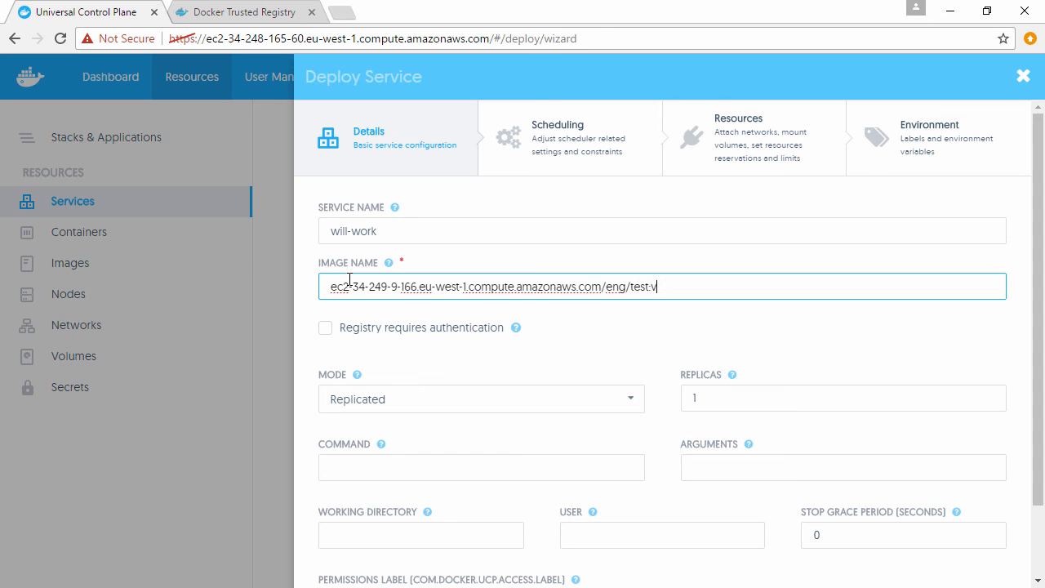
# Step: Set the service command to 'sleep 1d' and proceed to Environment settings
pyautogui.click(480, 467)
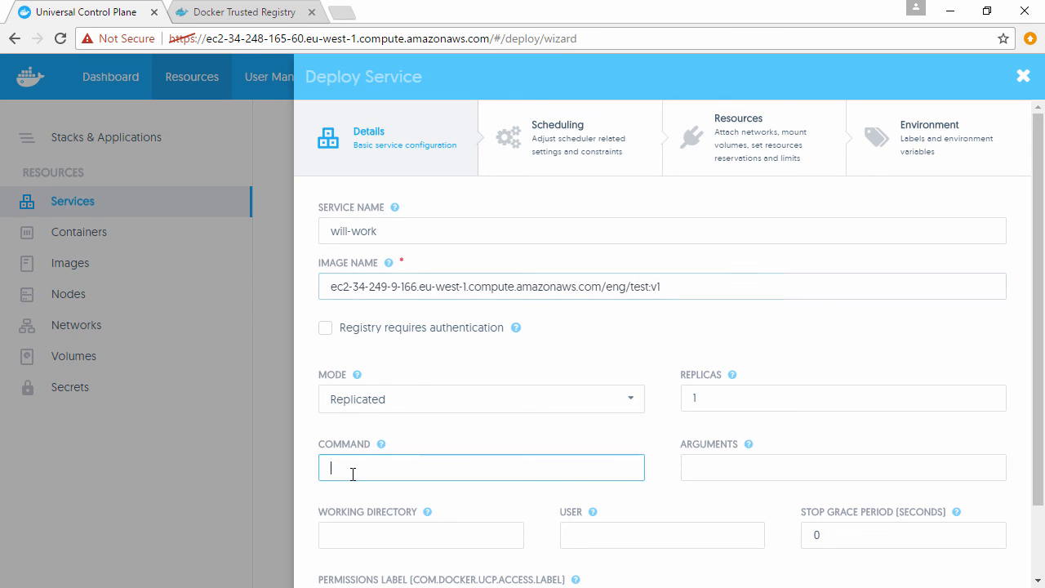
pyautogui.write('sleep 1d')
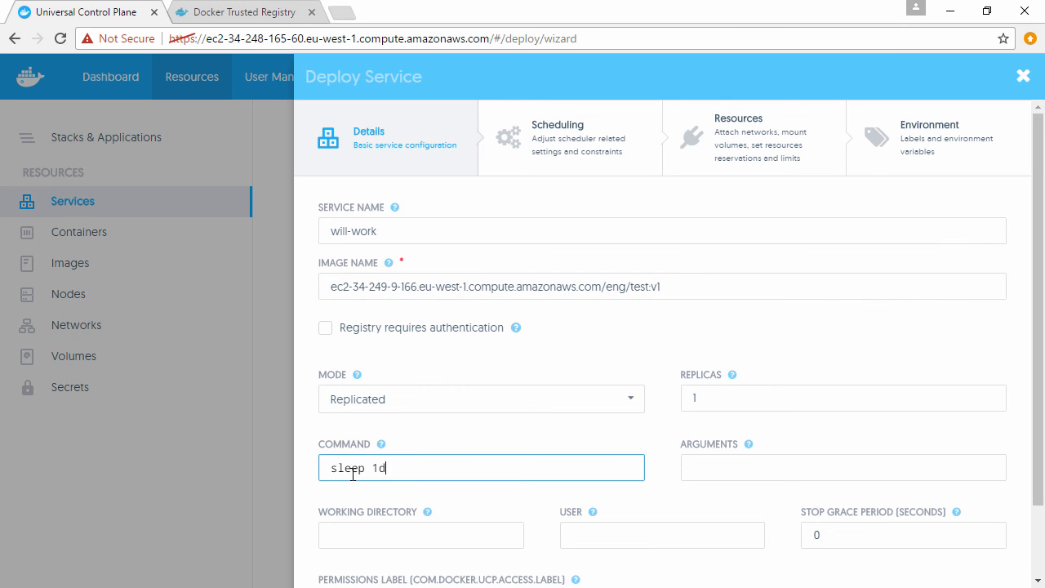
pyautogui.click(929, 137)
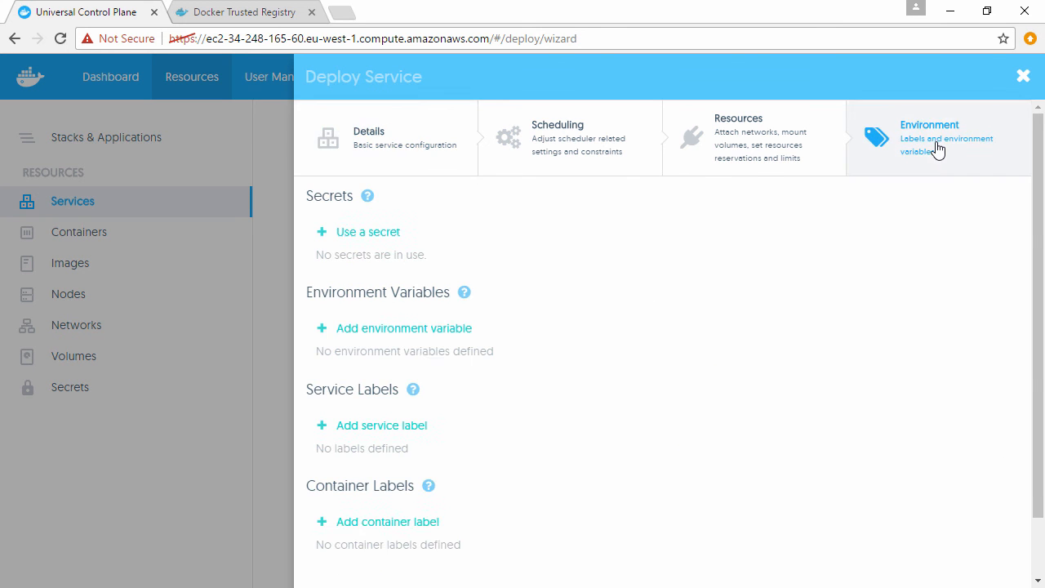